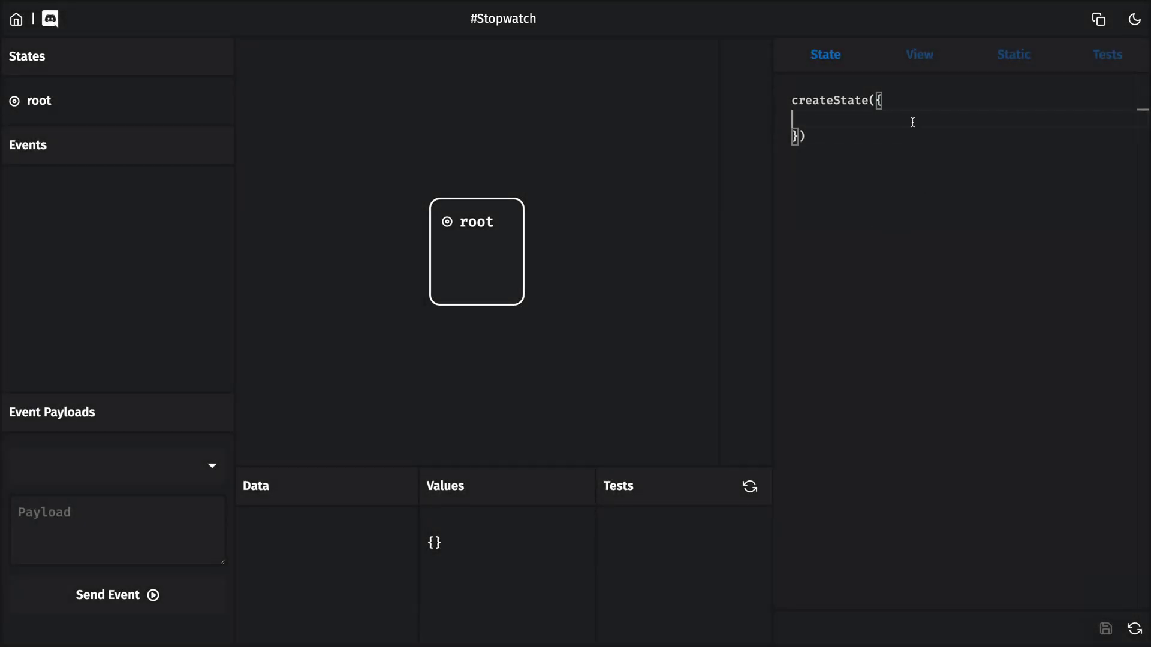
# Step: Define createState with id "Stopwatch", initial stopped, STARTED to running and STOPPED to stopped
pyautogui.write('id: "S')
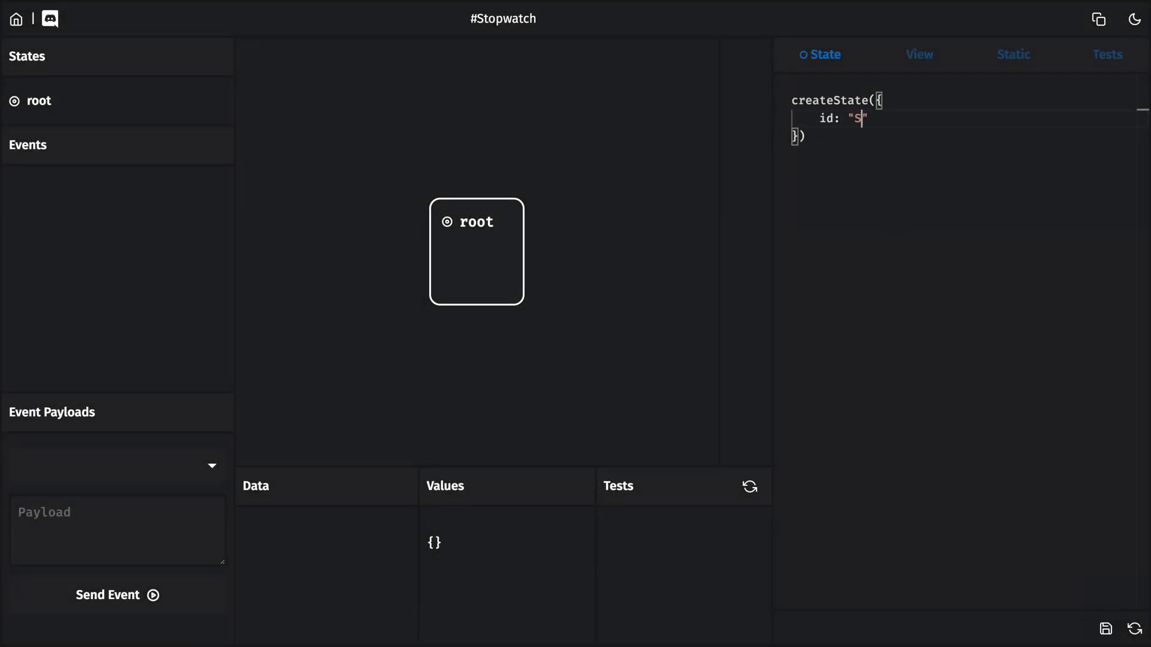
pyautogui.write('topwatch')
pyautogui.write('STARTED')
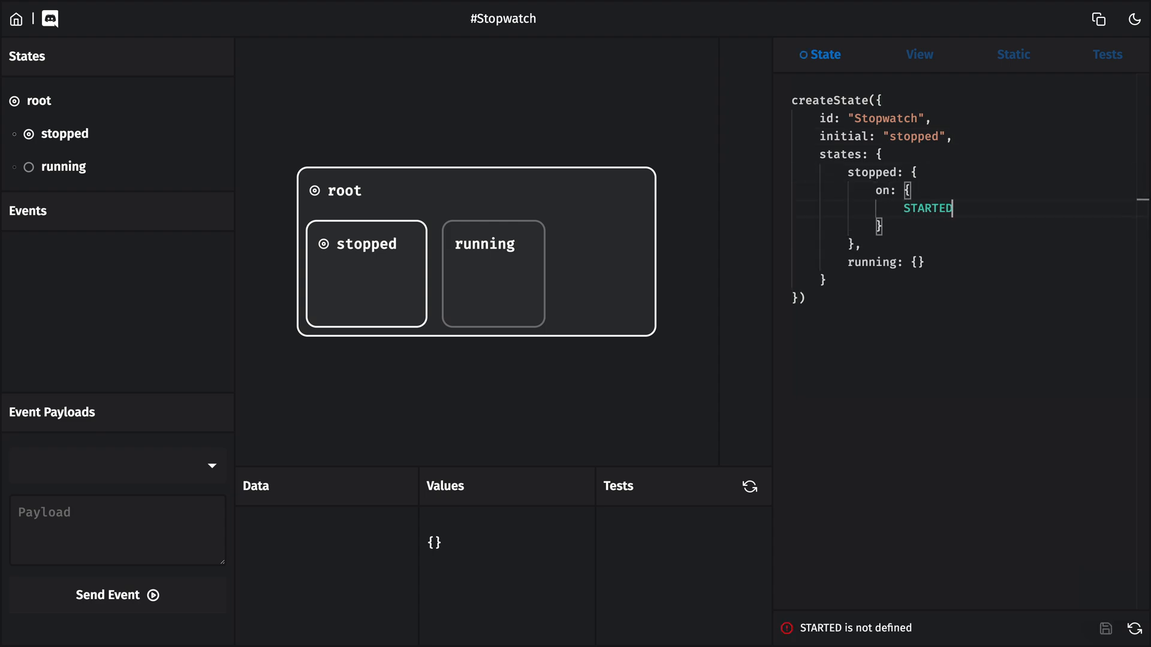
pyautogui.write(': { to: "running" }')
pyautogui.write('STOPPED:')
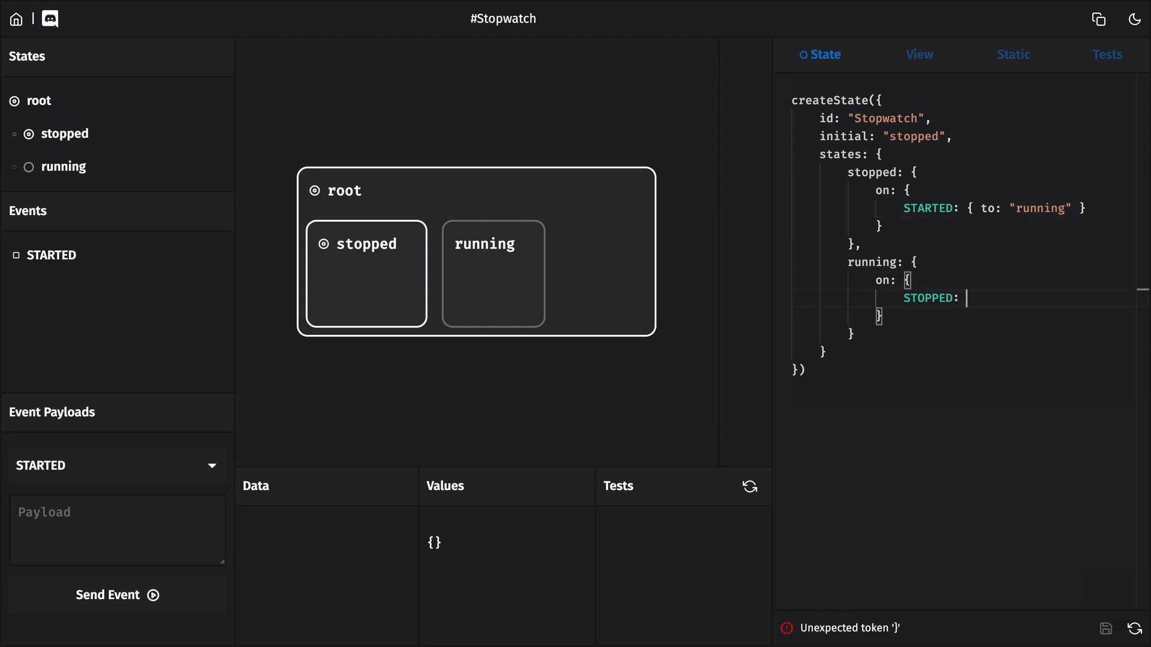
pyautogui.write('{ to: "stopped"}')
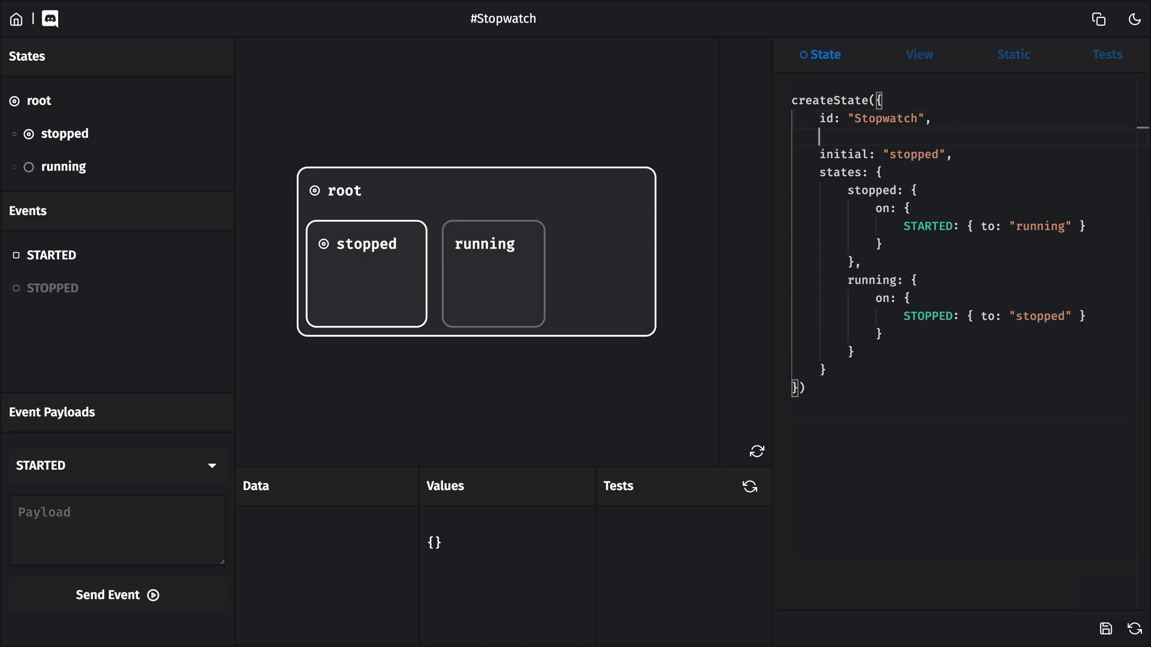
# Step: Add data { milliseconds: 0 } with addTime (+= 1000) and resetTime (= 0) actions
pyautogui.write('data: {},')
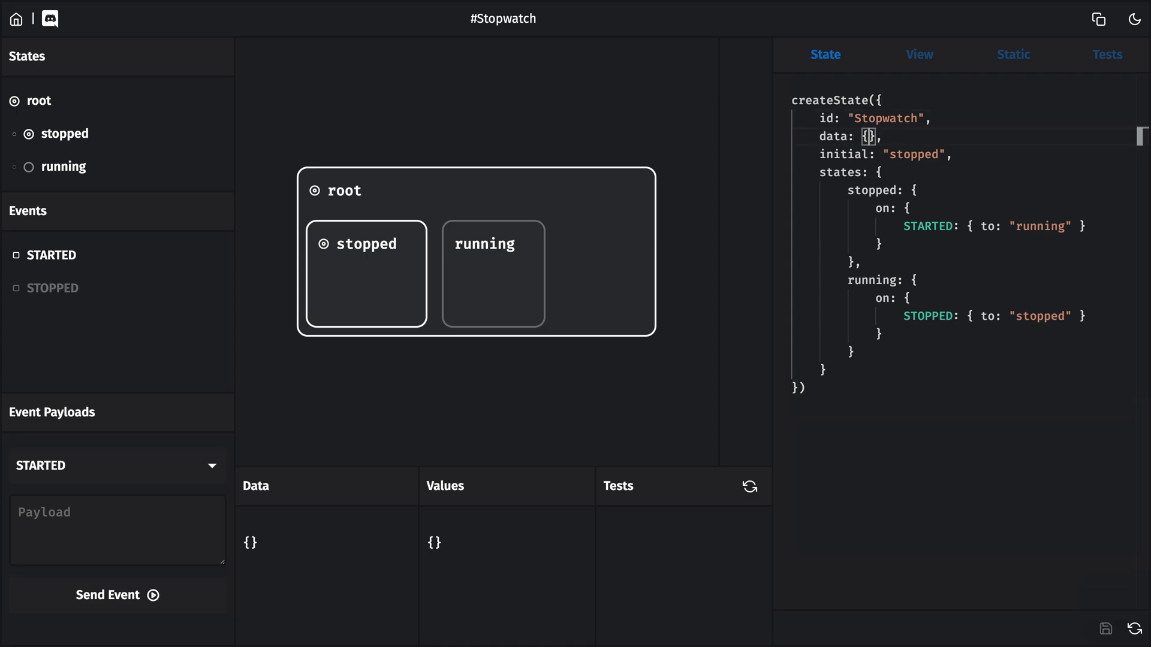
pyautogui.write('milliseco')
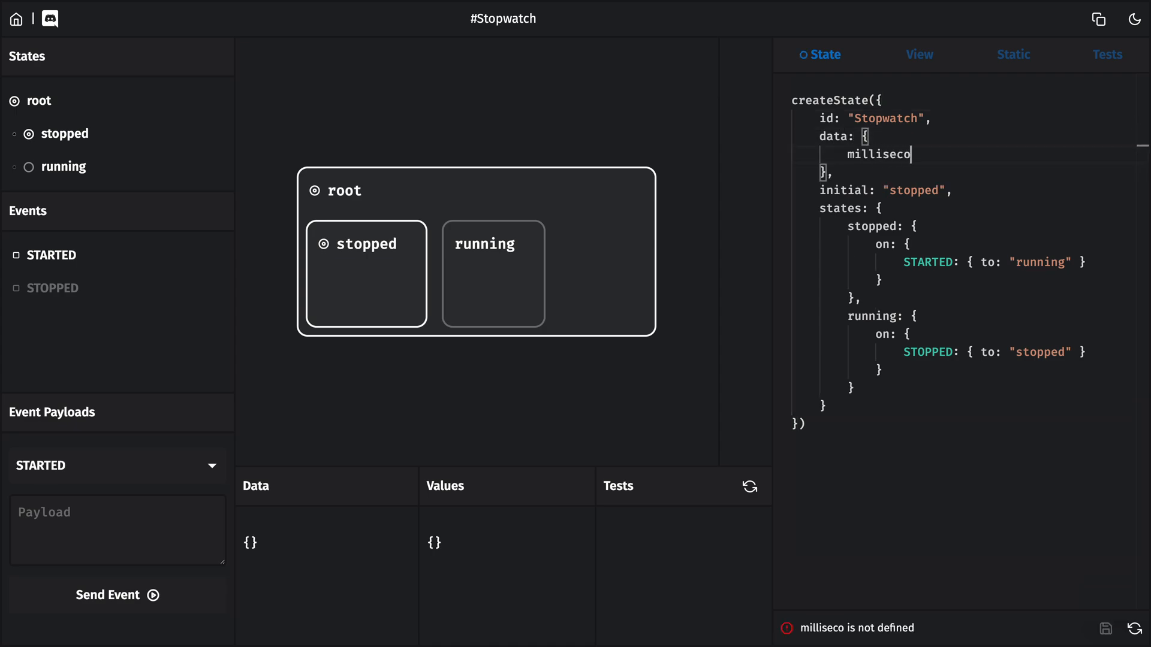
pyautogui.write('nds: 0')
pyautogui.write('data.milliseconds = 0')
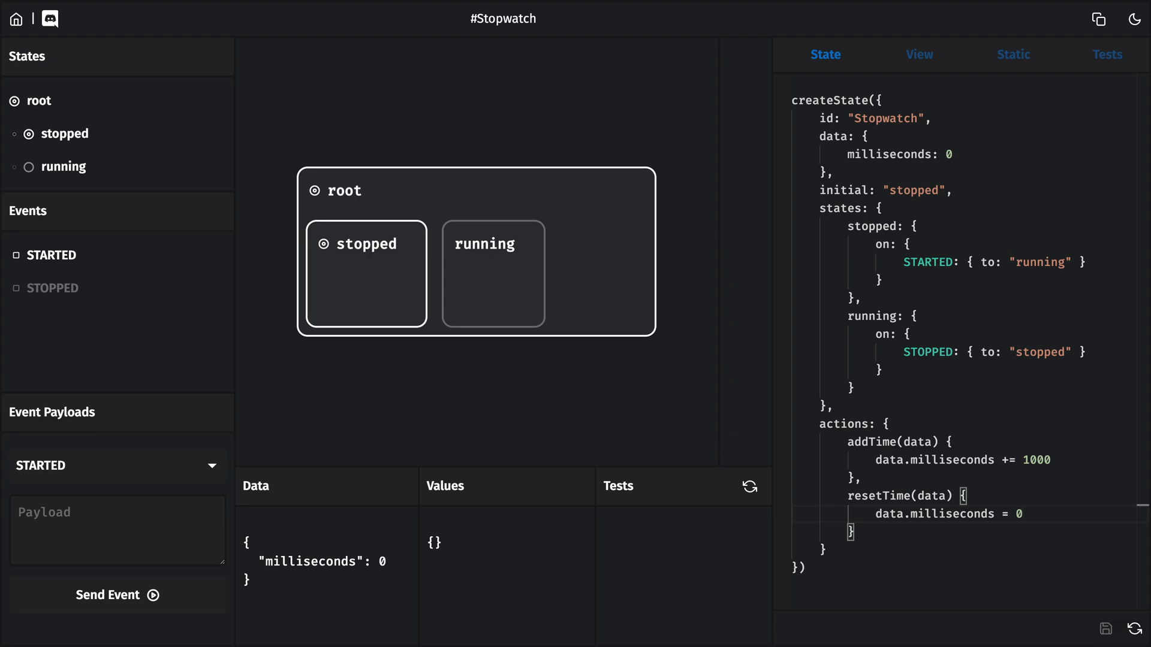
pyautogui.moveTo(1060, 505)
pyautogui.write('RESET:')
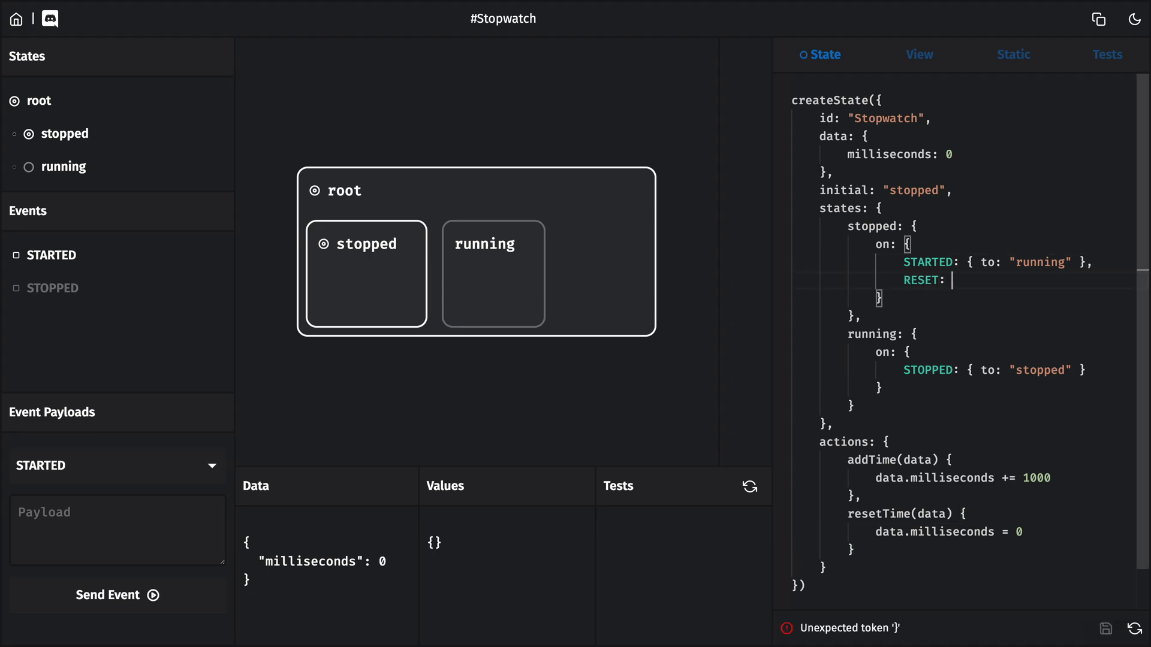
# Step: Make RESET do resetTime in stopped, and running repeat addTime with delay 1
pyautogui.write('{ do: "resetTime" }')
pyautogui.write('repeat: {')
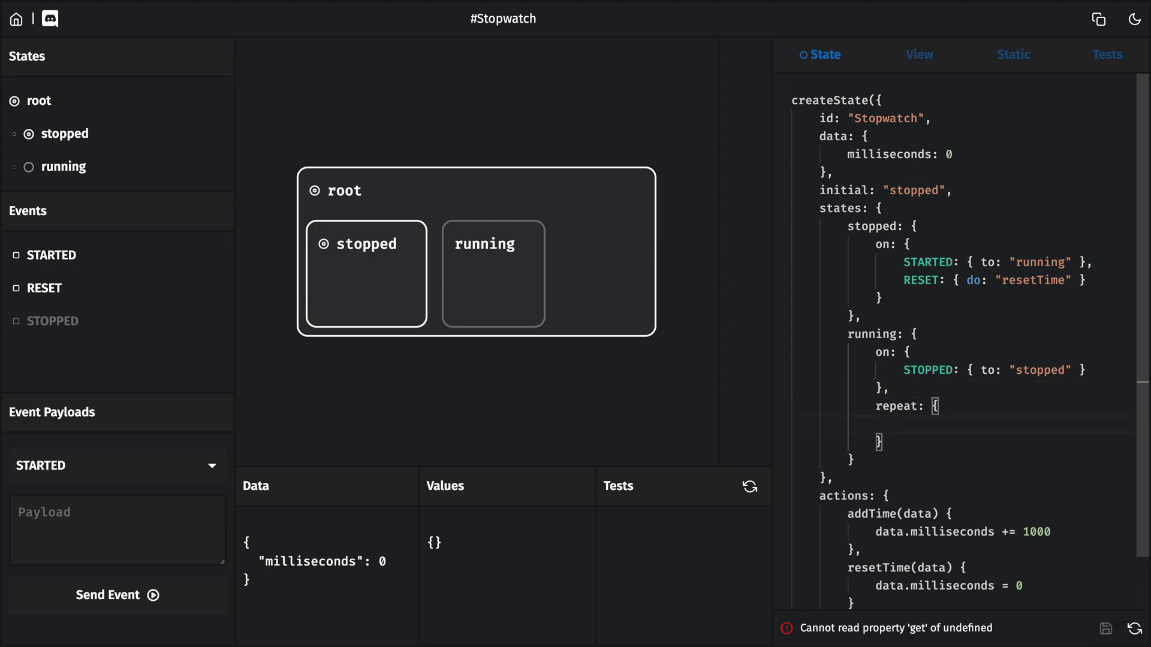
pyautogui.write('onRepeat: {')
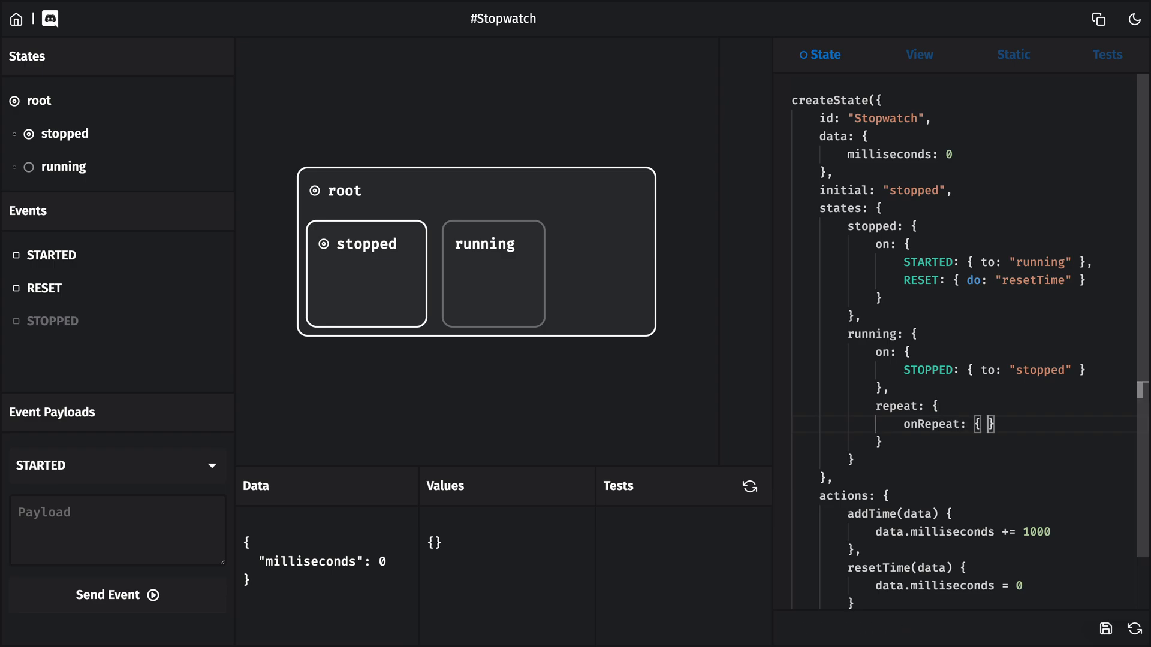
pyautogui.write('do: "addTime"')
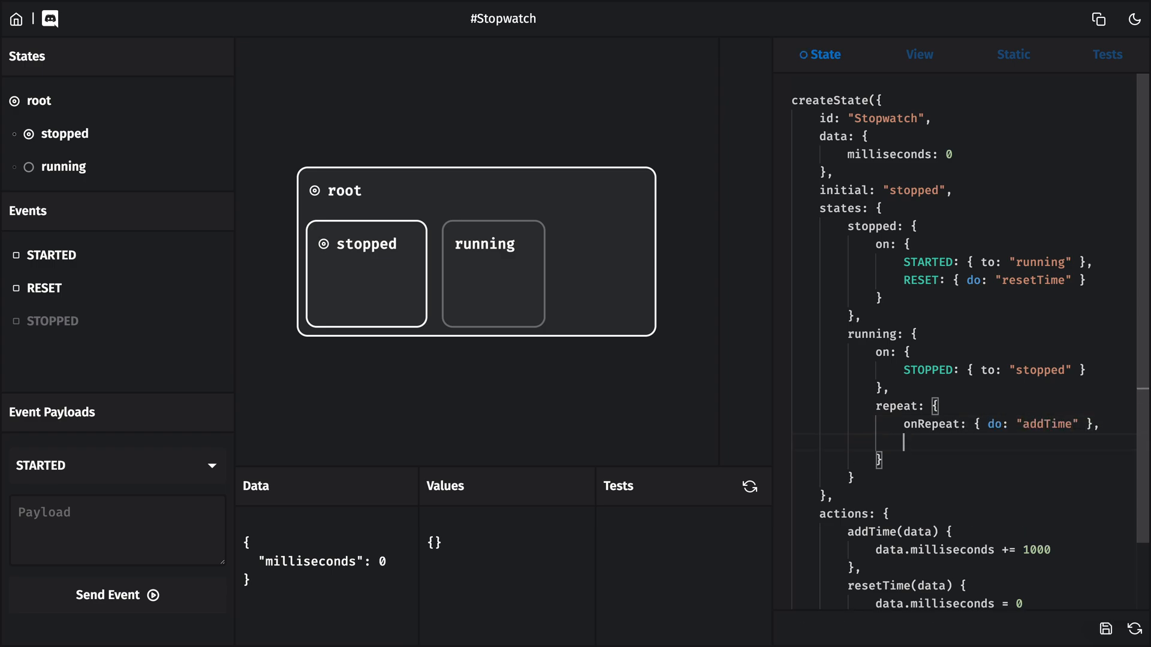
pyautogui.write('delay: 1')
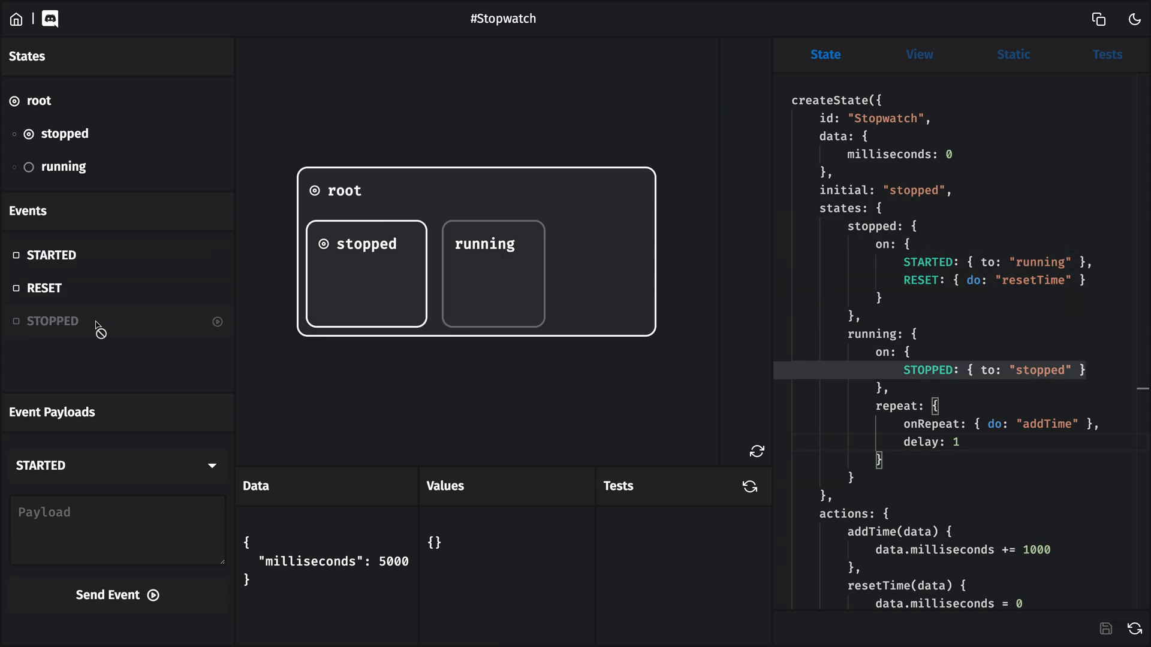
pyautogui.moveTo(142, 292)
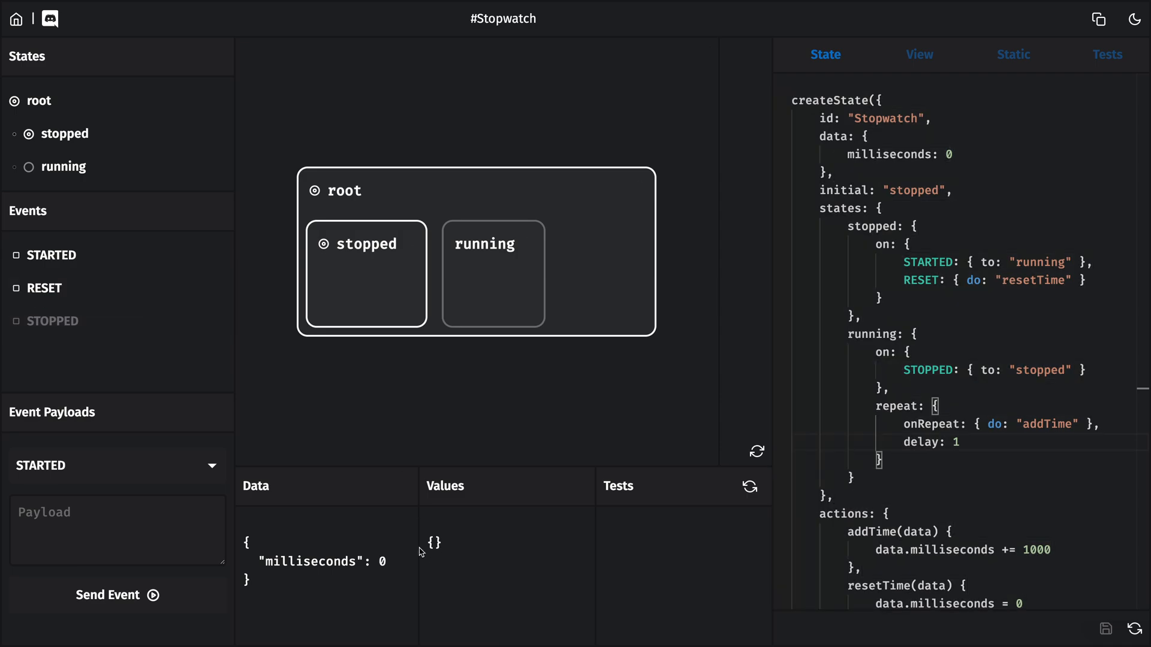
pyautogui.moveTo(297, 524)
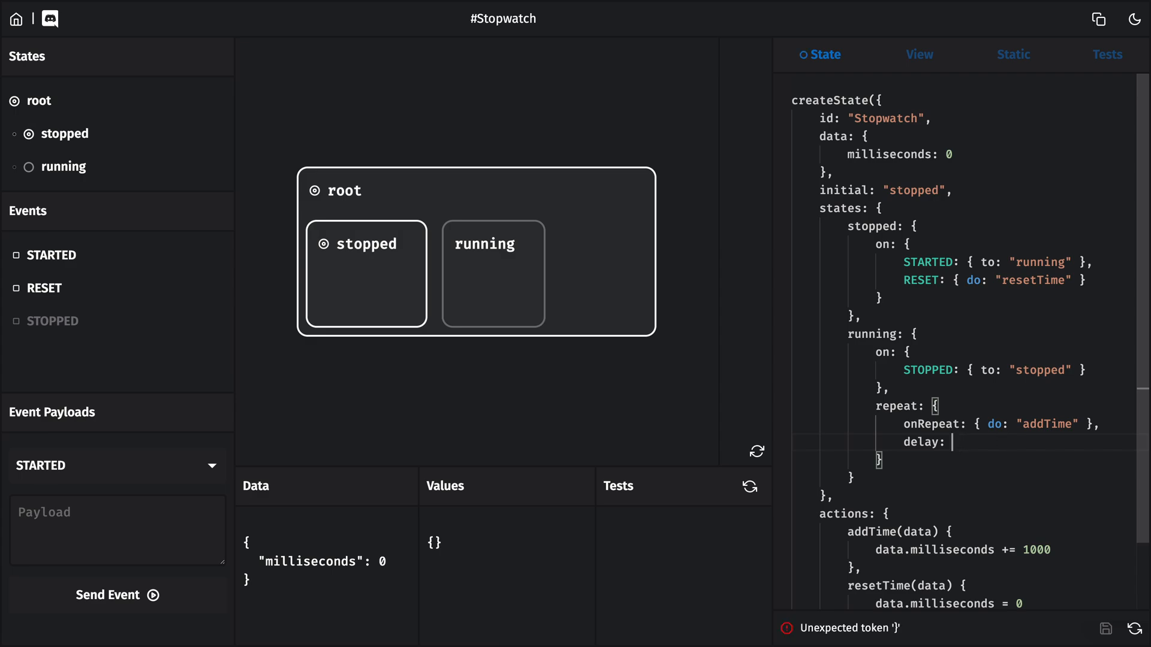
# Step: Change the repeat delay to .1 with addTime += 100, then reset milliseconds to 0
pyautogui.write('.1')
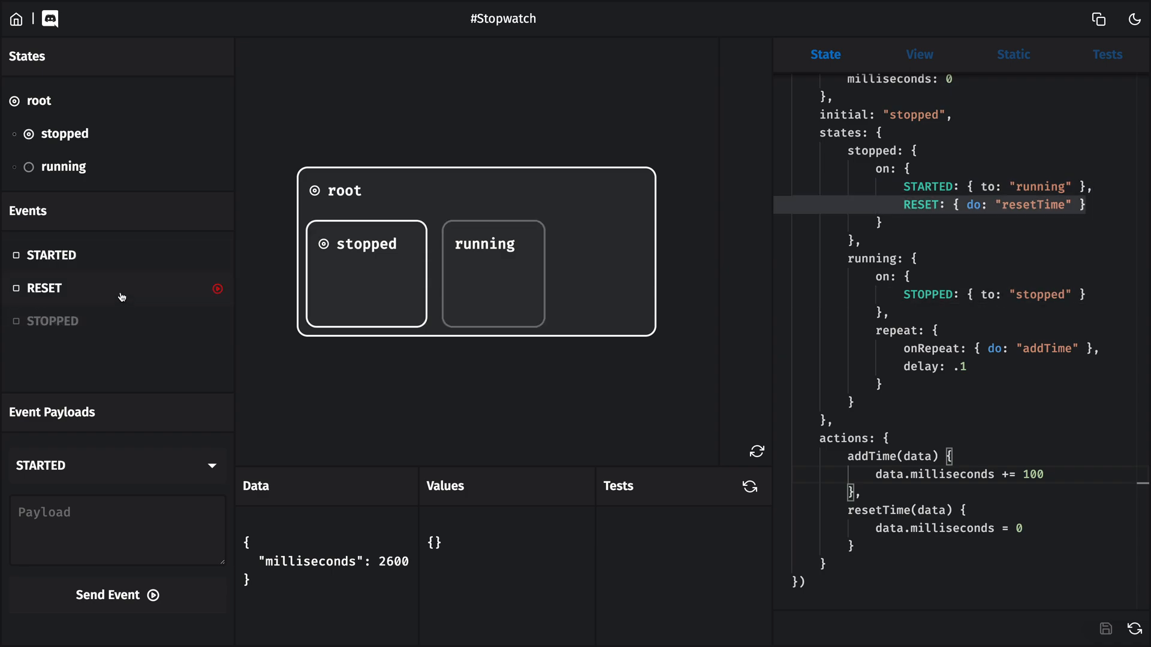
pyautogui.click(217, 289)
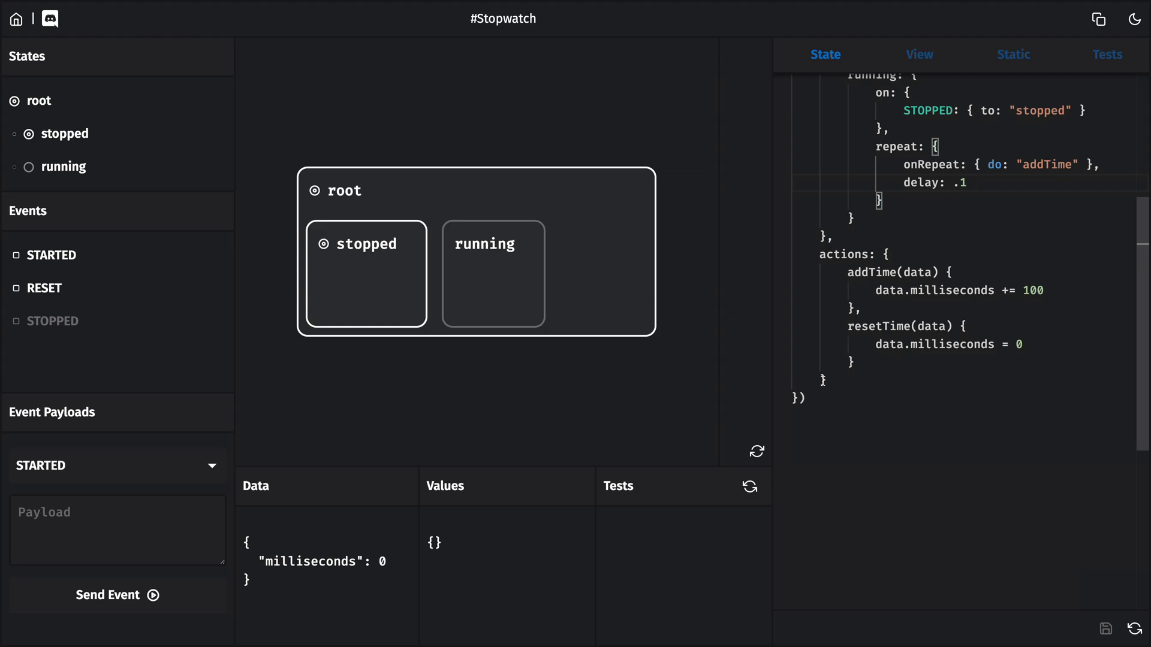
# Step: Add a values block deriving seconds, minutes and decaseconds from data.milliseconds
pyautogui.write('values')
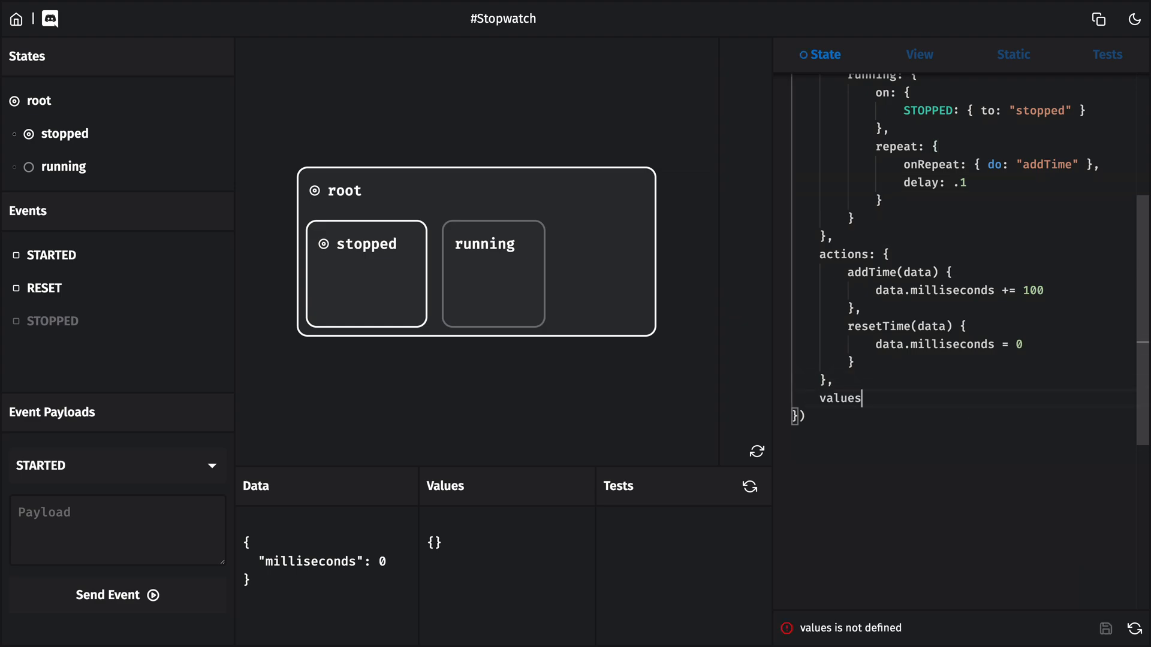
pyautogui.write(': {')
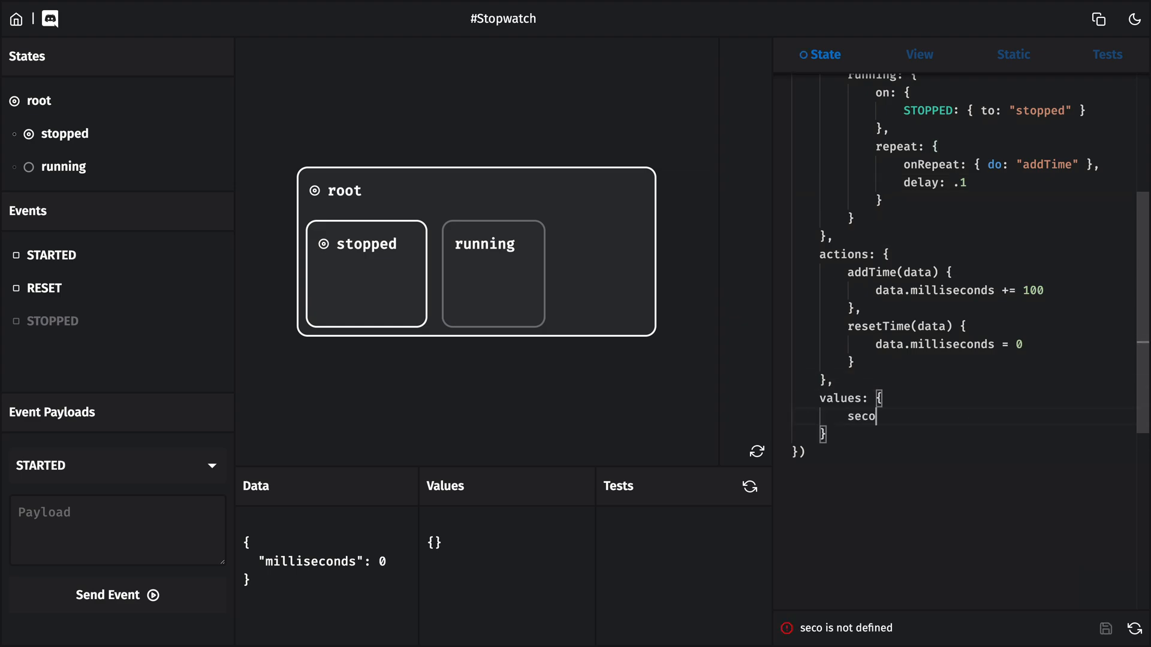
pyautogui.write('nds(data) {')
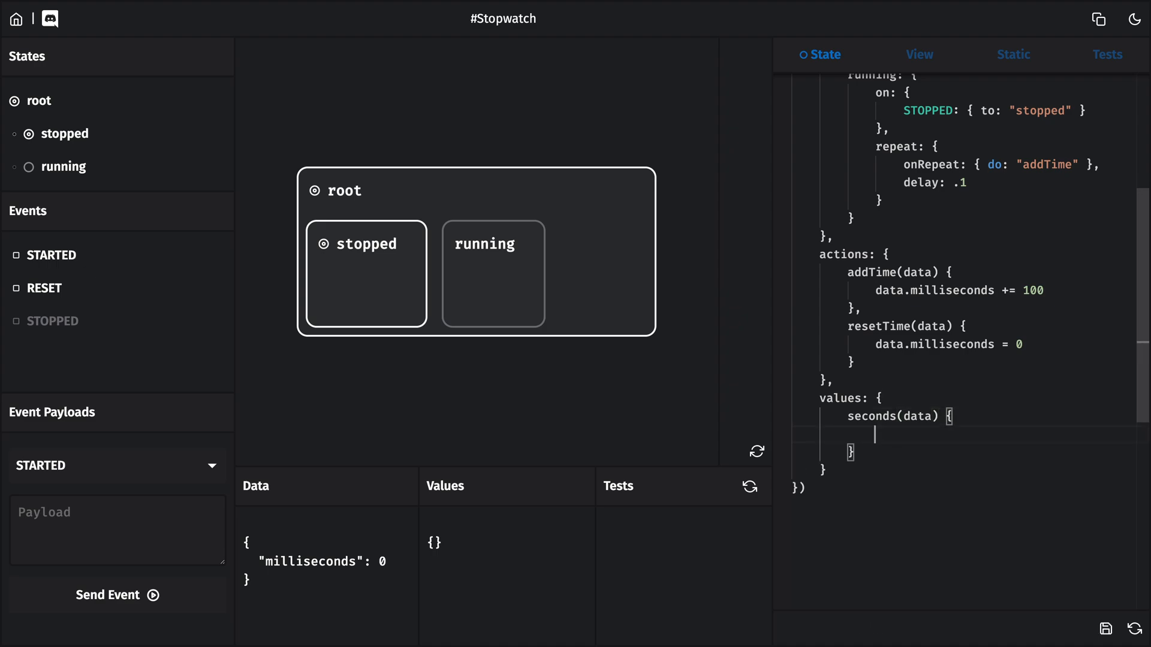
pyautogui.write('return data.millise')
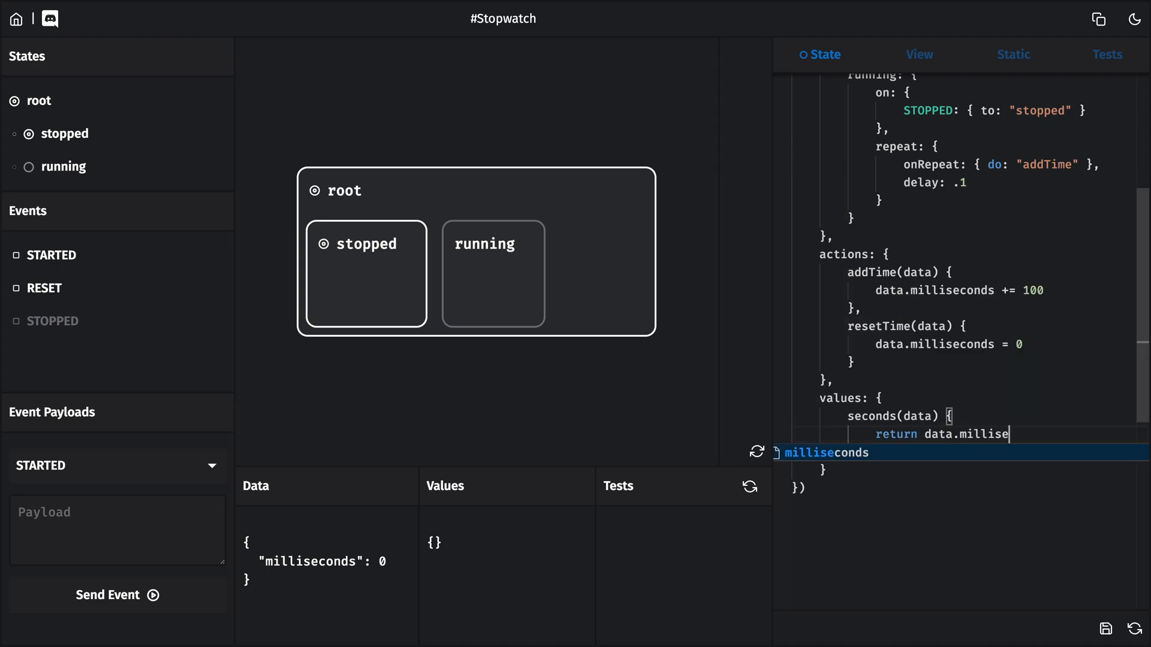
pyautogui.write('conds / 1000')
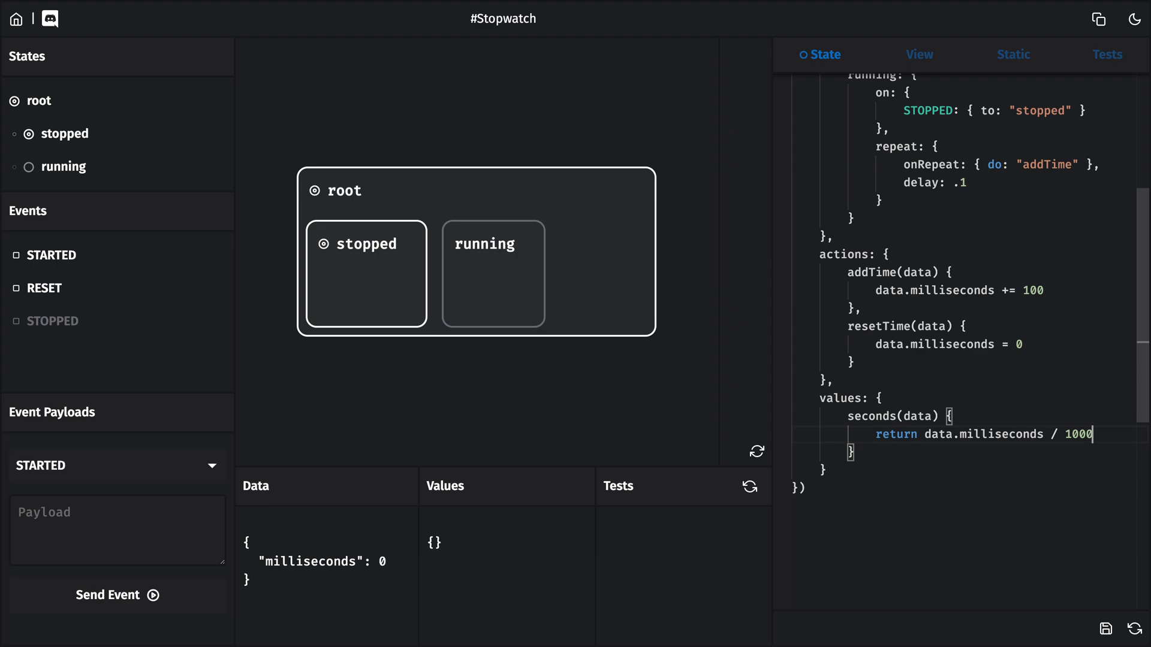
pyautogui.write('minutes(data)')
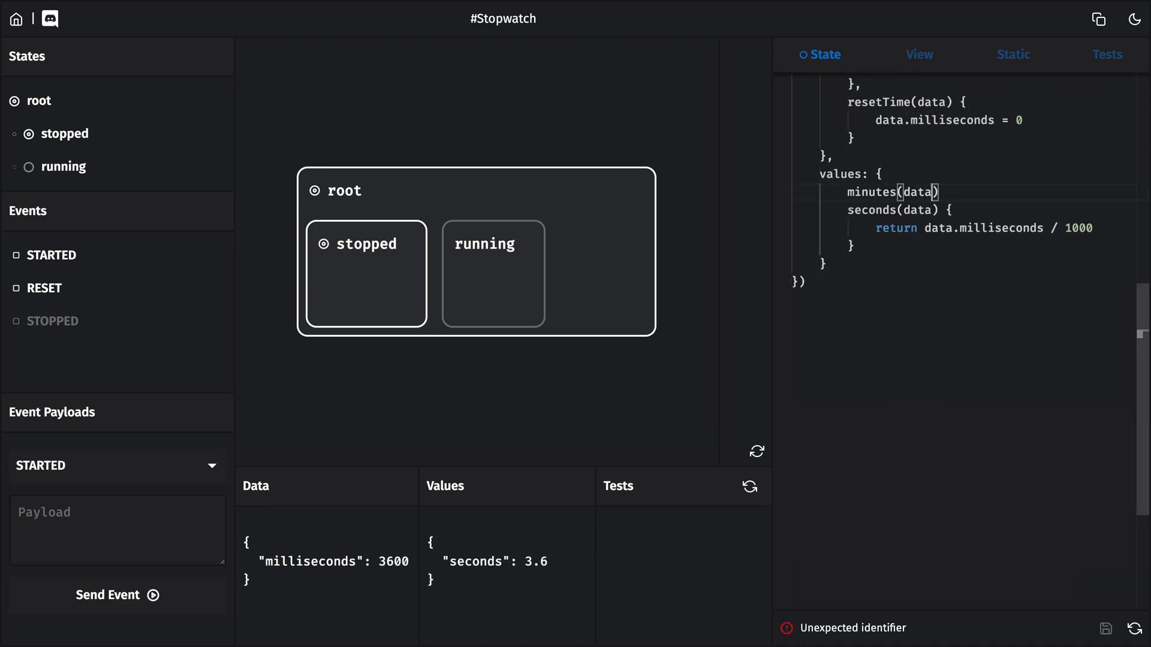
pyautogui.write('return data.milliseconds / 60000')
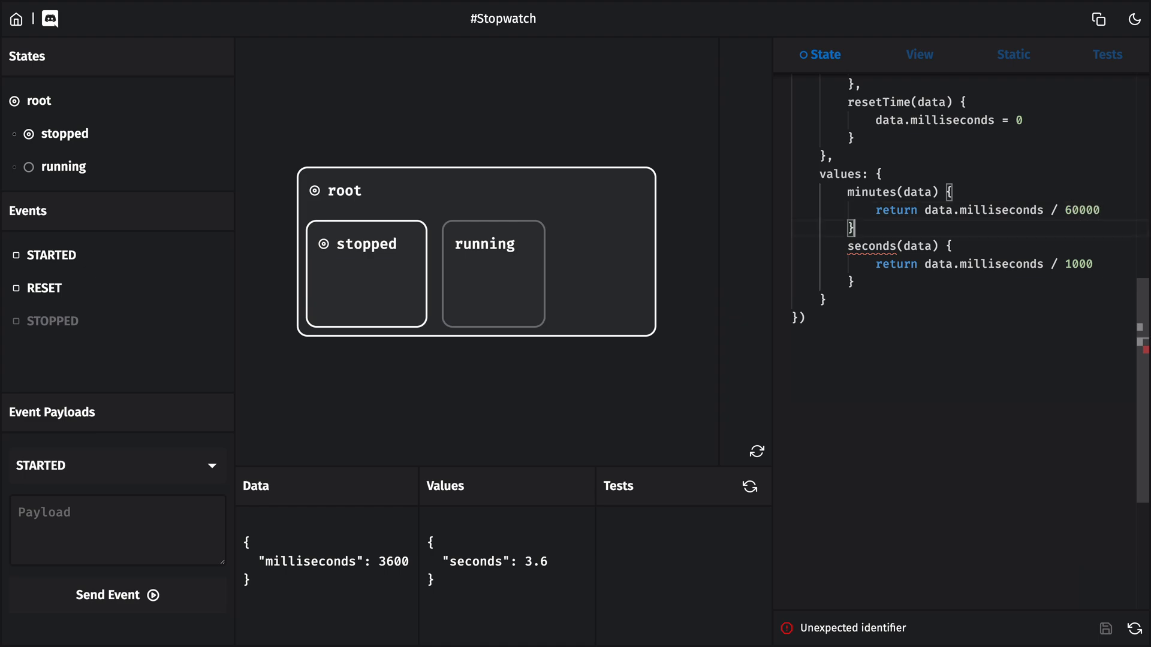
pyautogui.write('decaseconds(data) {')
pyautogui.write('return data.milliseconds / 100')
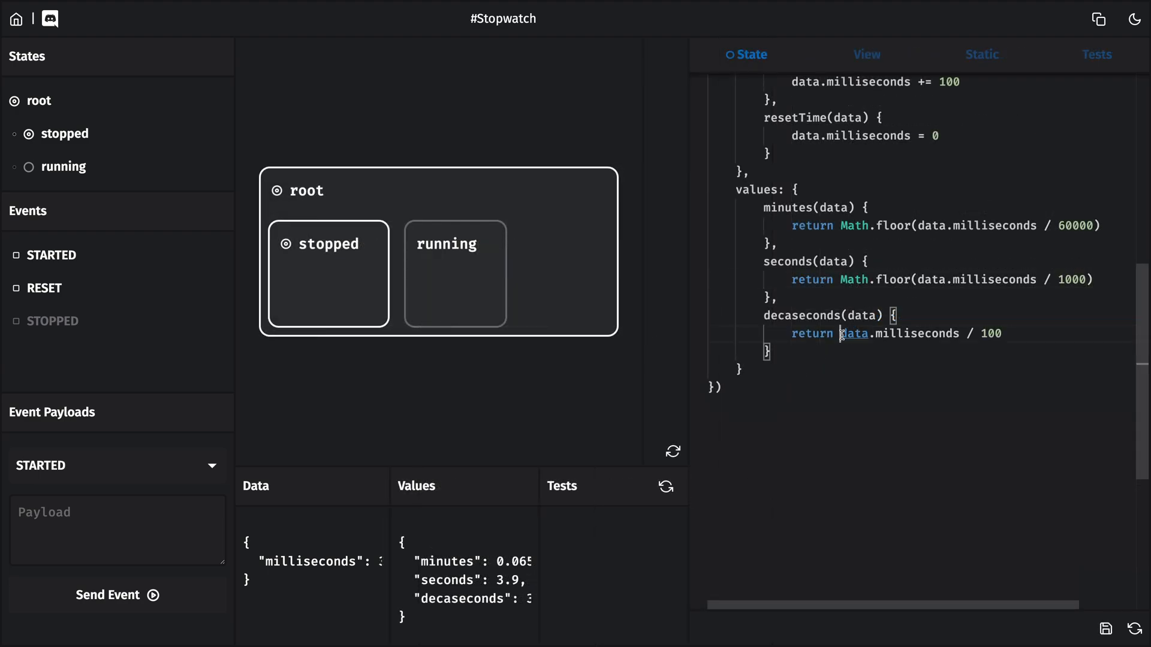
# Step: Wrap the values in Math.floor, with minutes and seconds % 60 and decaseconds % 10
pyautogui.write('Math.floor(')
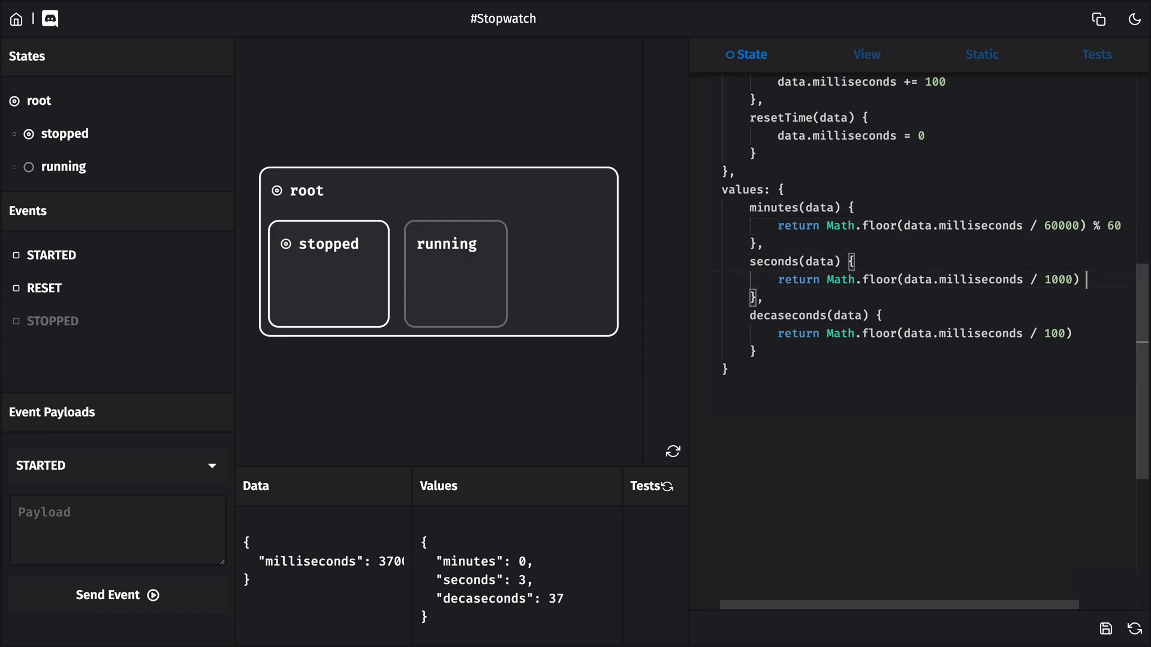
pyautogui.write('% 60')
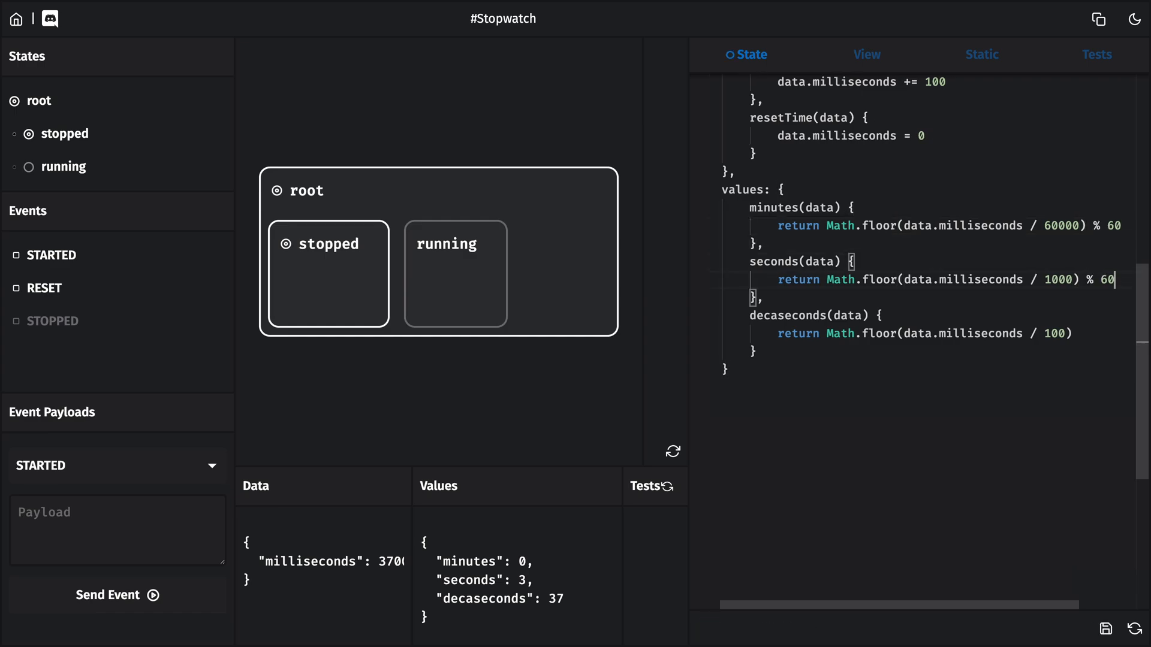
pyautogui.write('% 10')
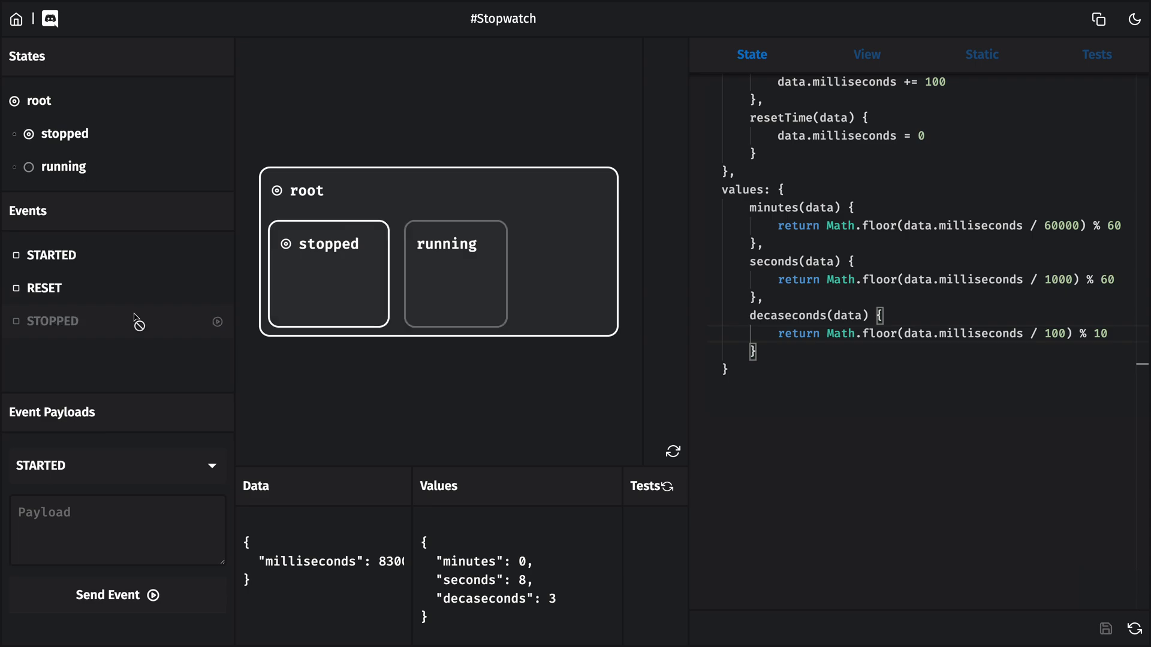
# Step: Switch from the state definition to the component's View code
pyautogui.click(882, 54)
pyautogui.write('onClick={() => ')
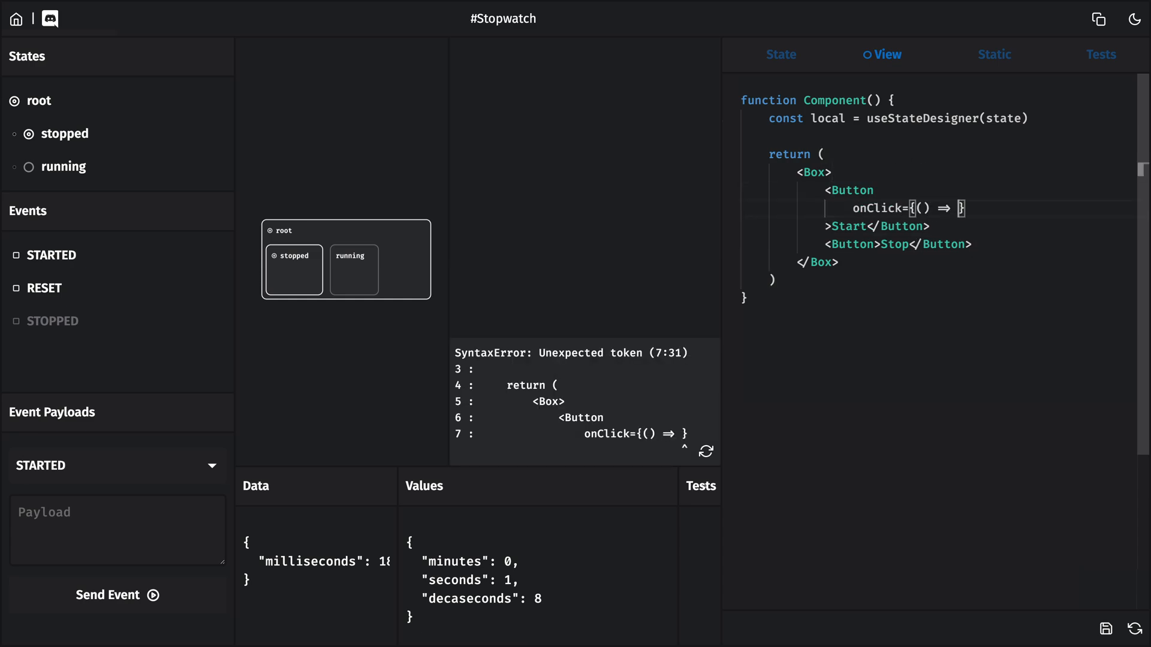
# Step: Give the Start button an onClick calling local.send("STARTED")
pyautogui.write('local.send("STARTED")')
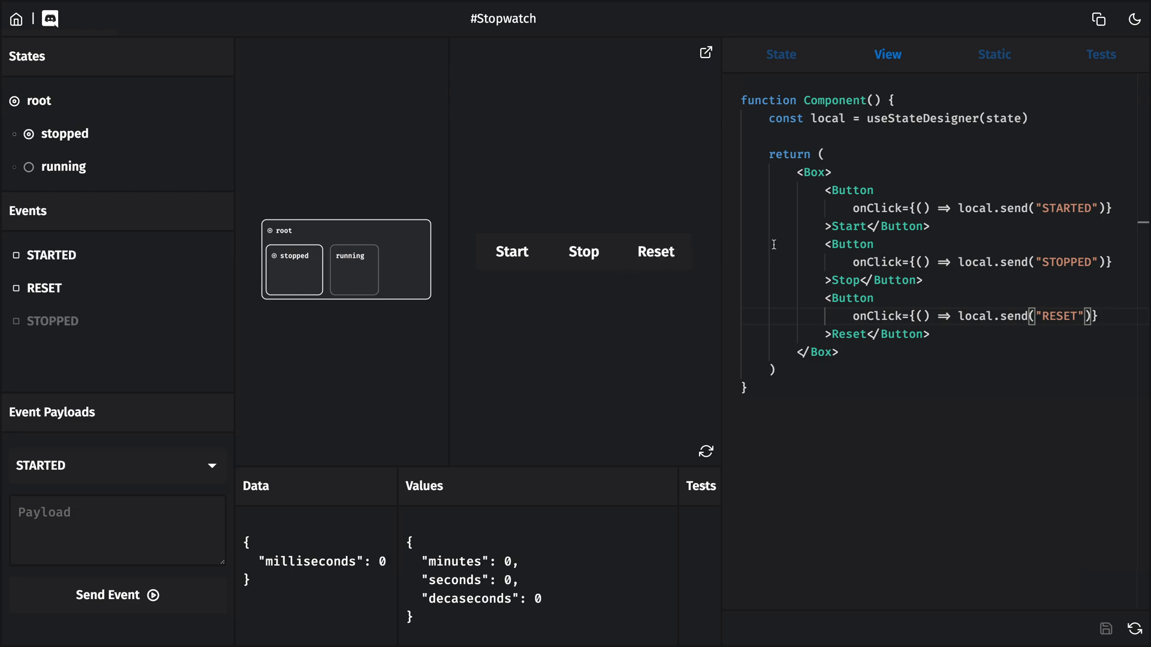
# Step: Add disabled={!local.can("")} to the first Button and try Start/Stop in the preview
pyautogui.click(512, 252)
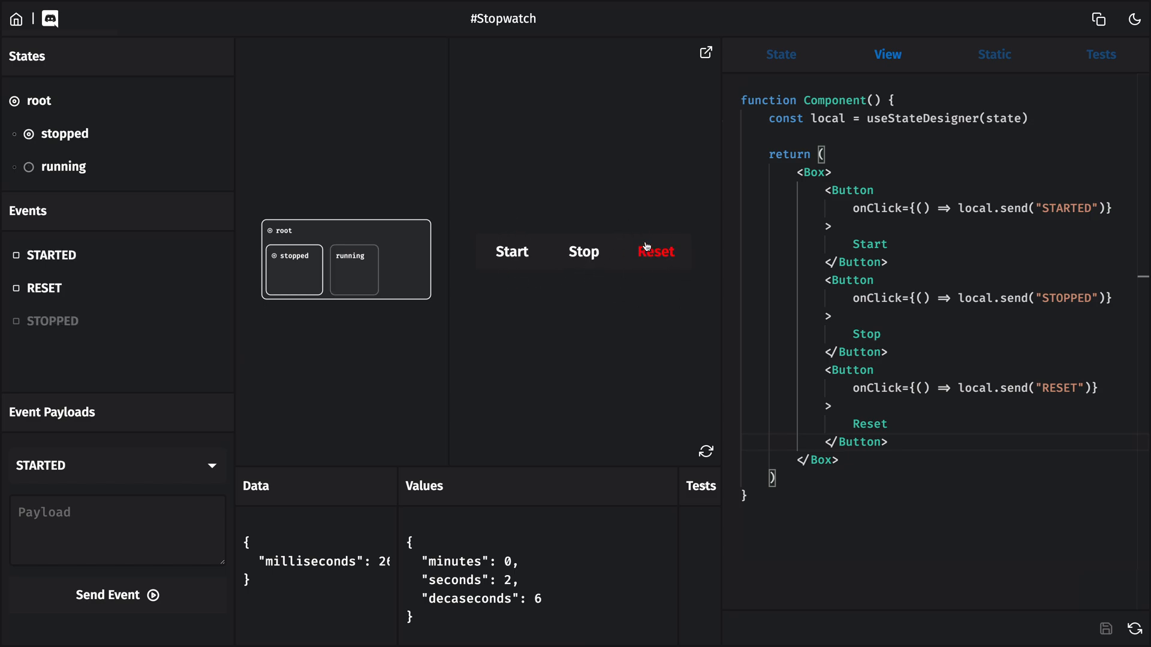
pyautogui.moveTo(930, 193)
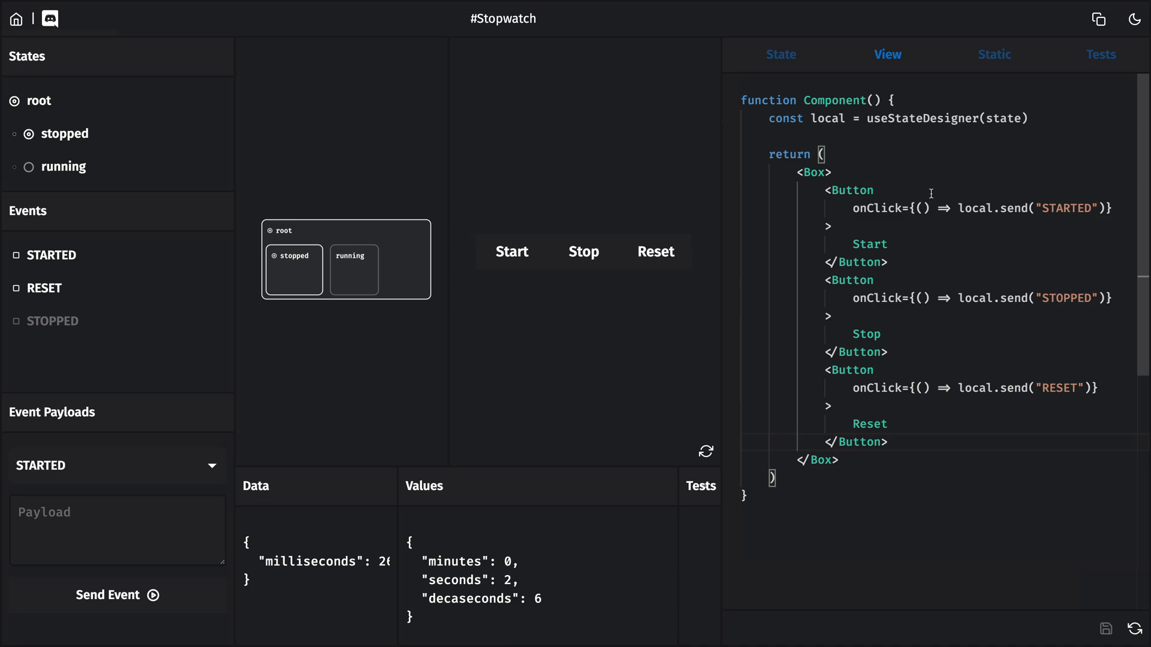
pyautogui.doubleClick(852, 190)
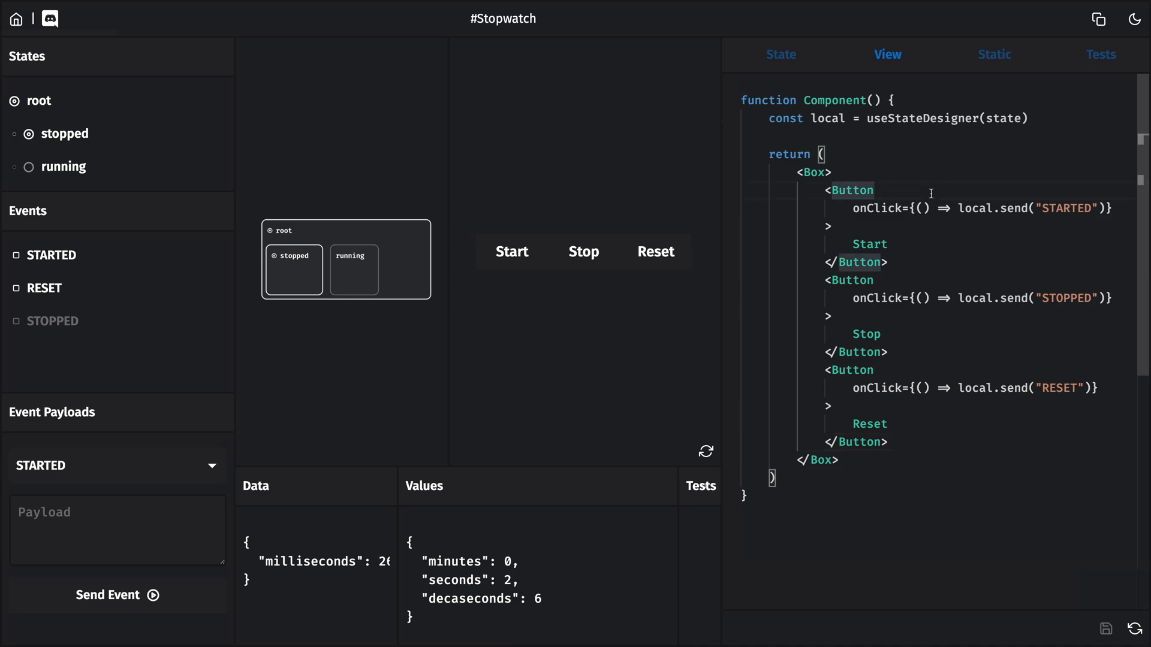
pyautogui.write('disabled=')
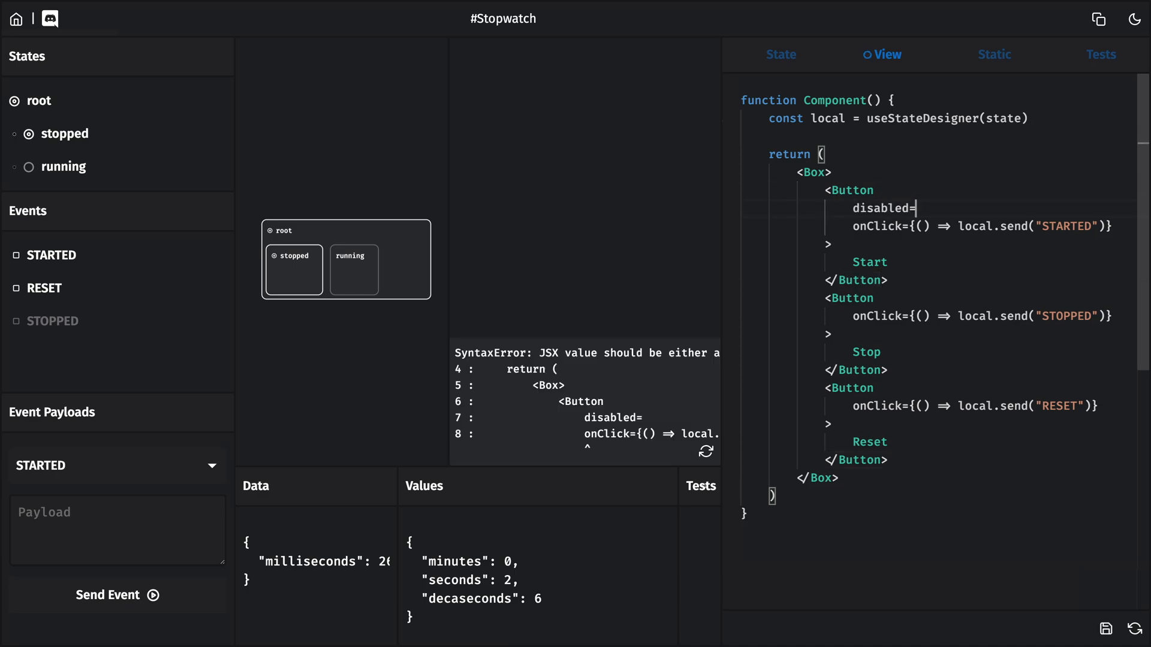
pyautogui.write('{!local.can("")}')
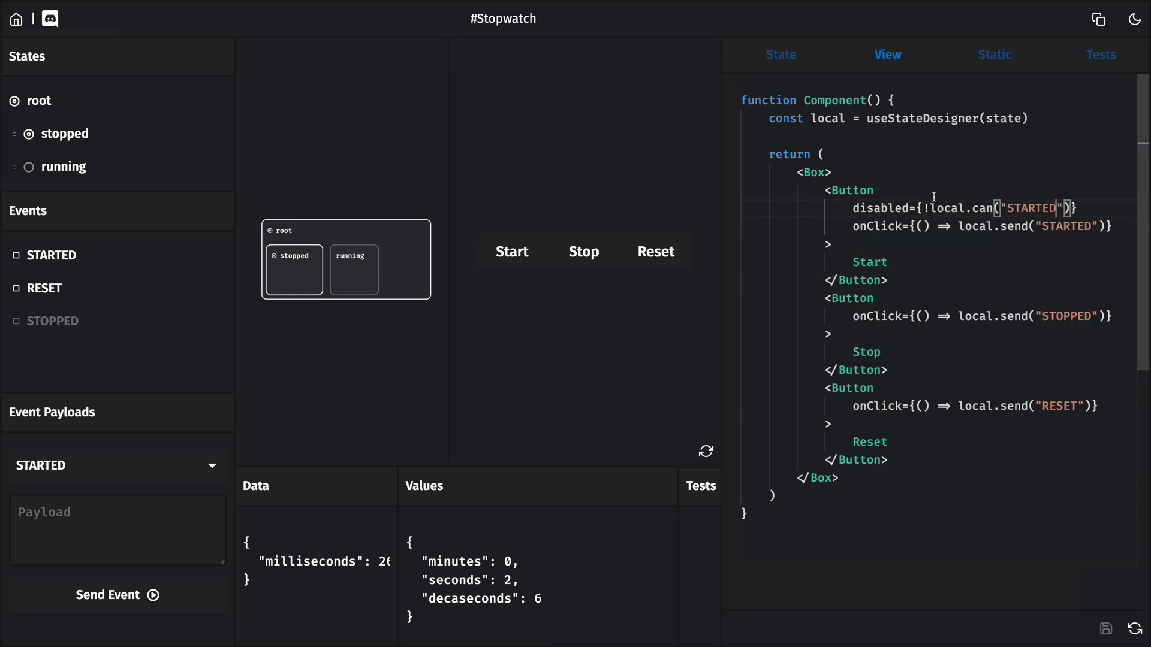
pyautogui.click(510, 251)
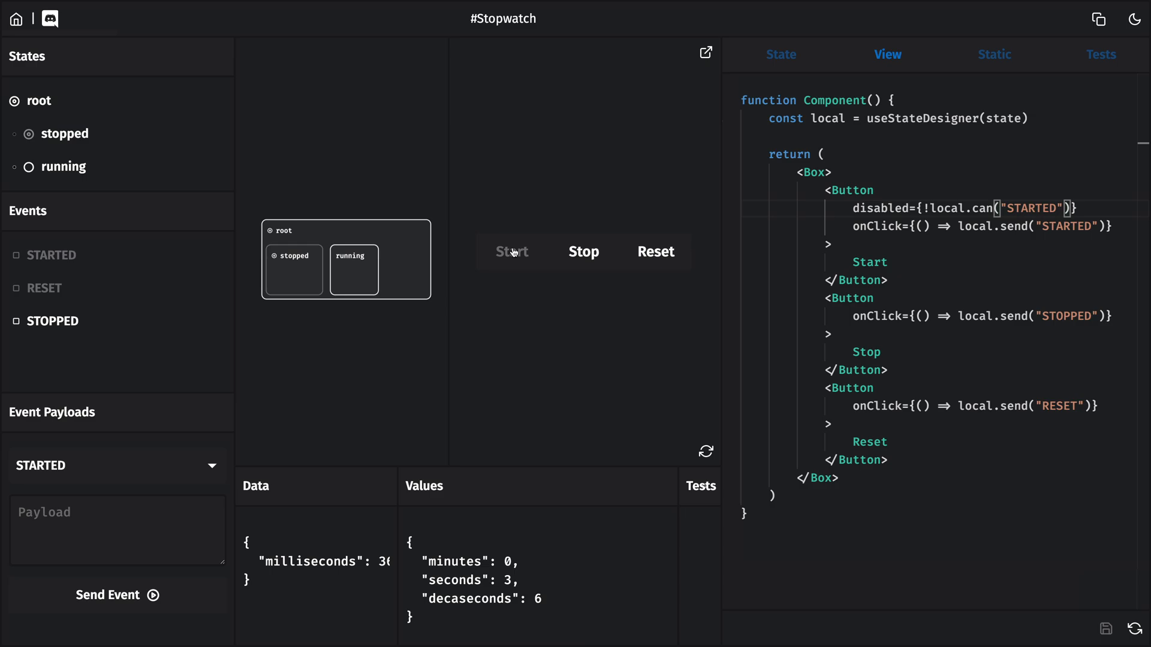
pyautogui.click(512, 251)
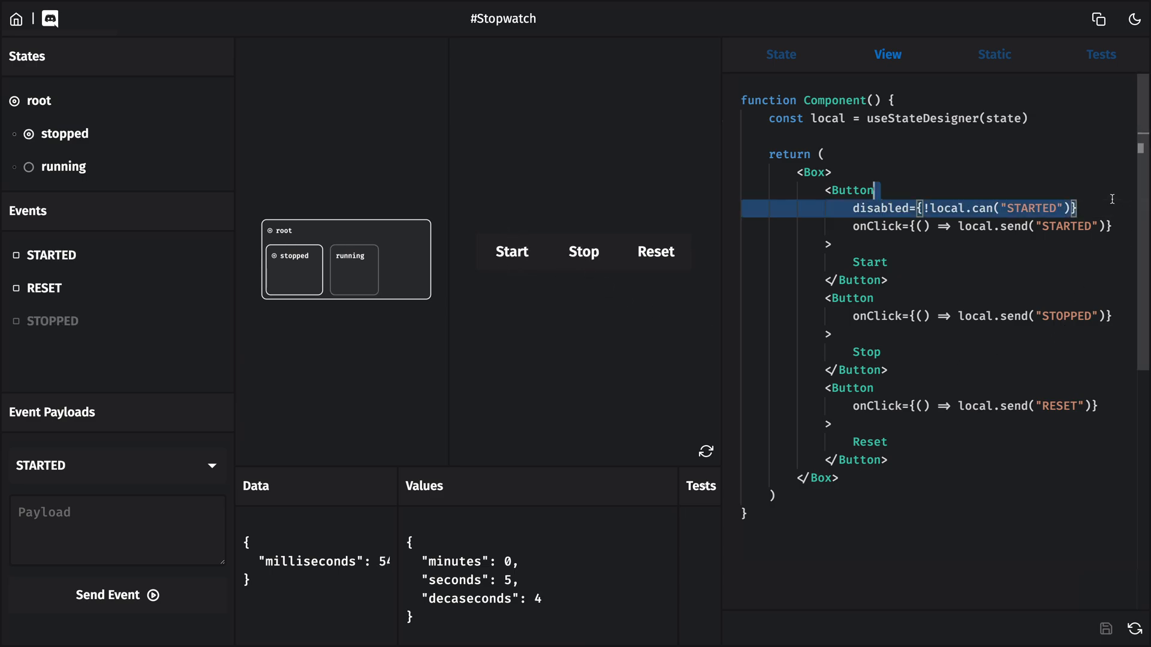
# Step: Set disabled={!local.can("STARTED")}, check the state code, and test Start then Stop
pyautogui.write('disabled={!local.can("STARTED")}')
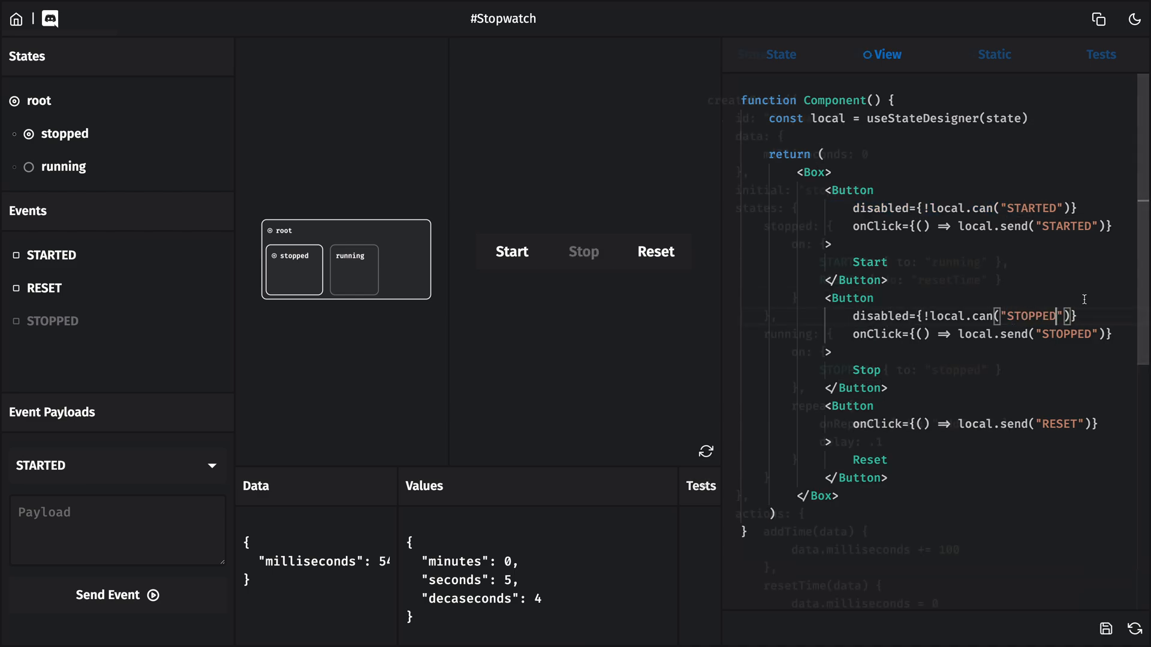
pyautogui.click(775, 55)
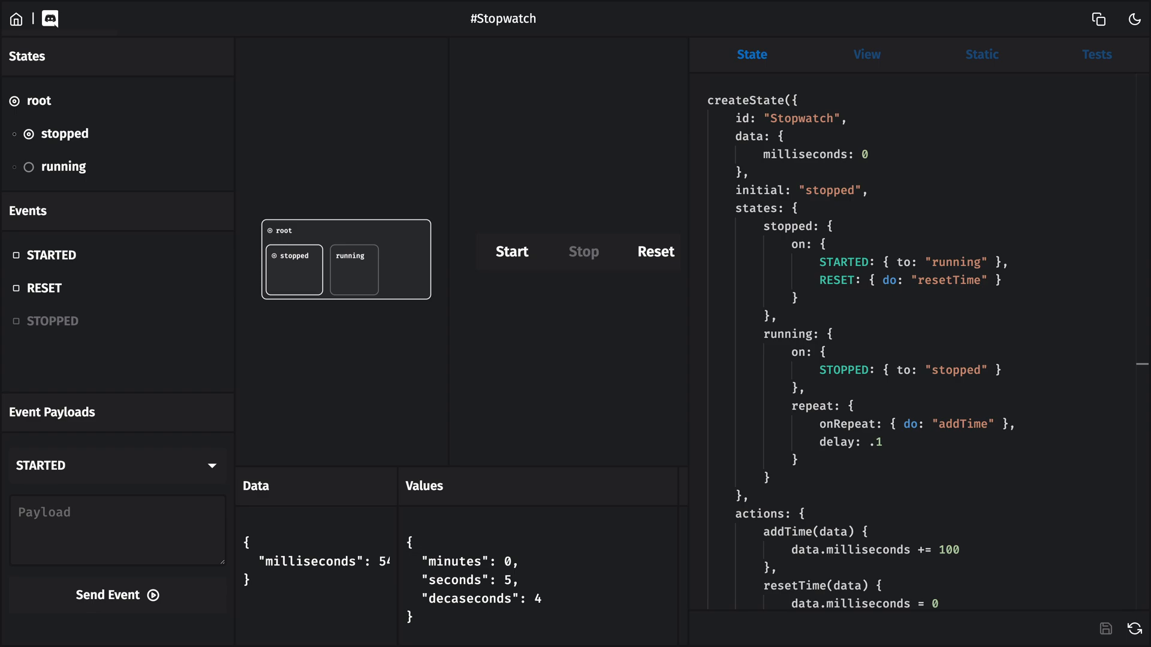
pyautogui.click(882, 54)
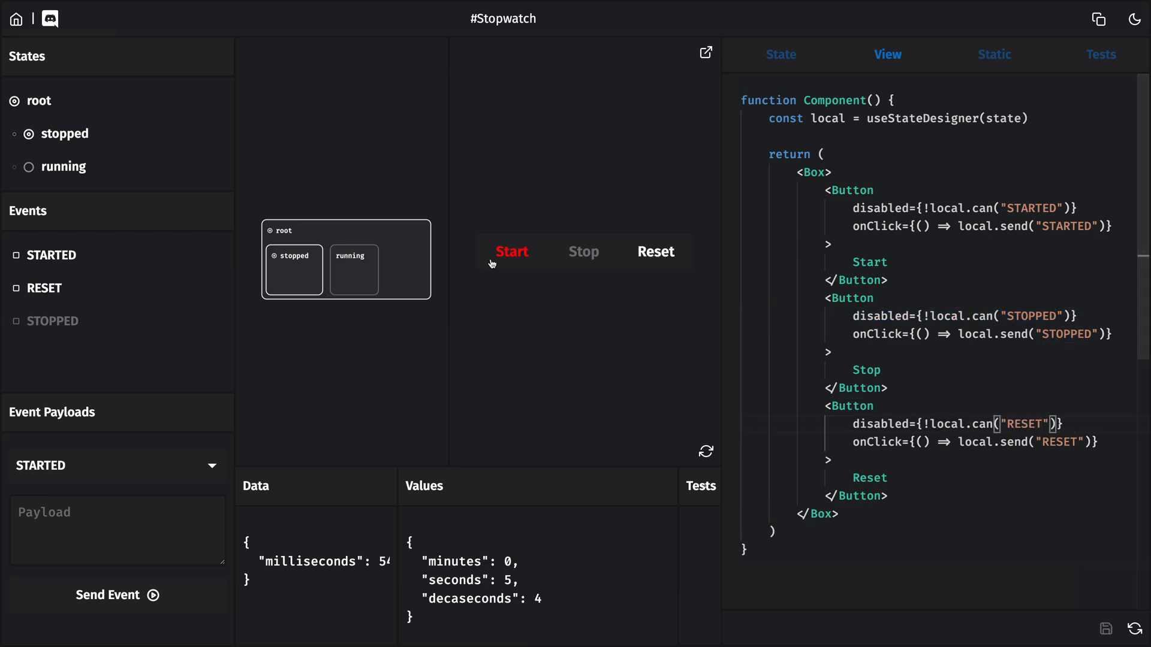
pyautogui.click(512, 252)
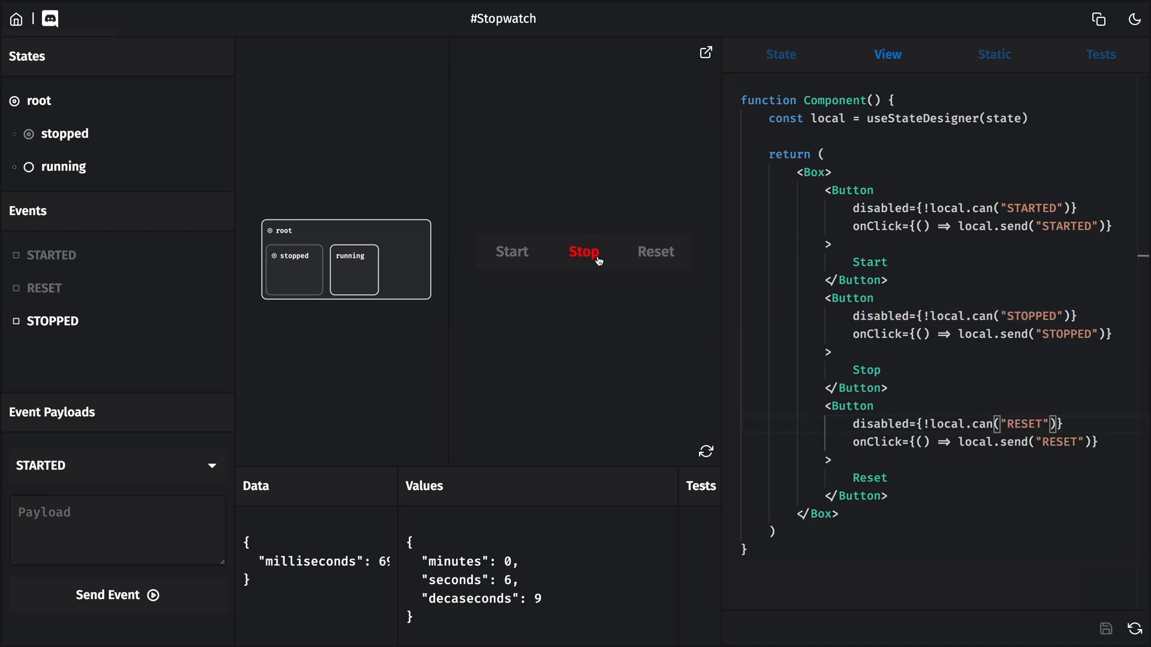
pyautogui.click(583, 252)
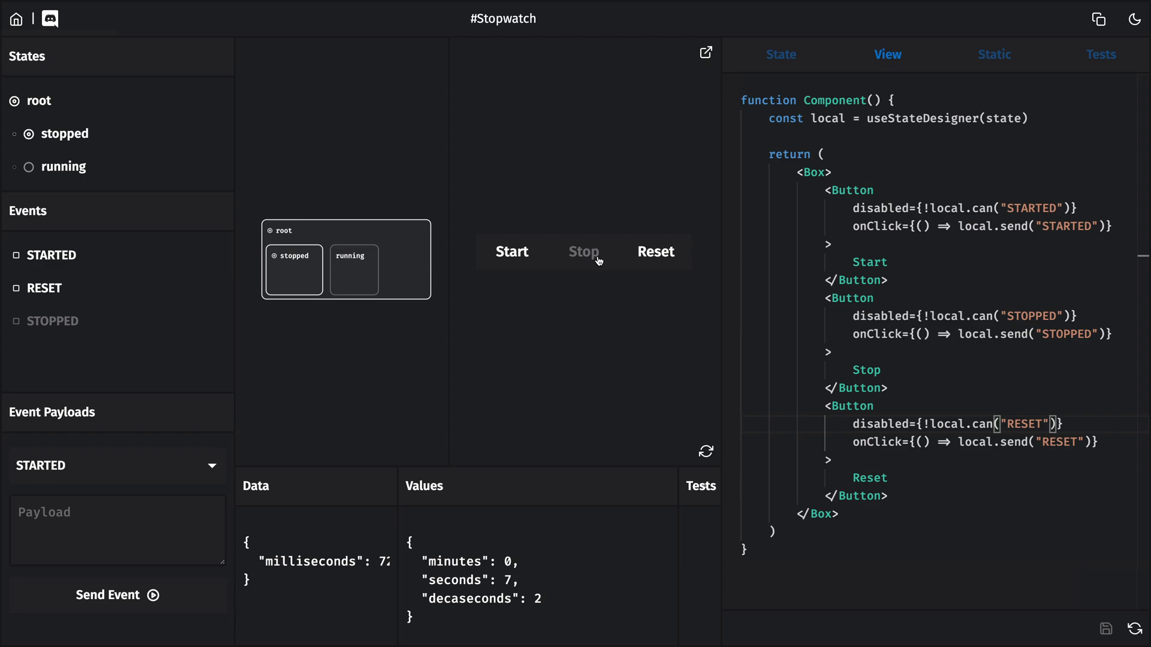
# Step: Use a Grid with a Heading showing minutes:seconds.decaseconds from local.values, then start the timer
pyautogui.write('Grid')
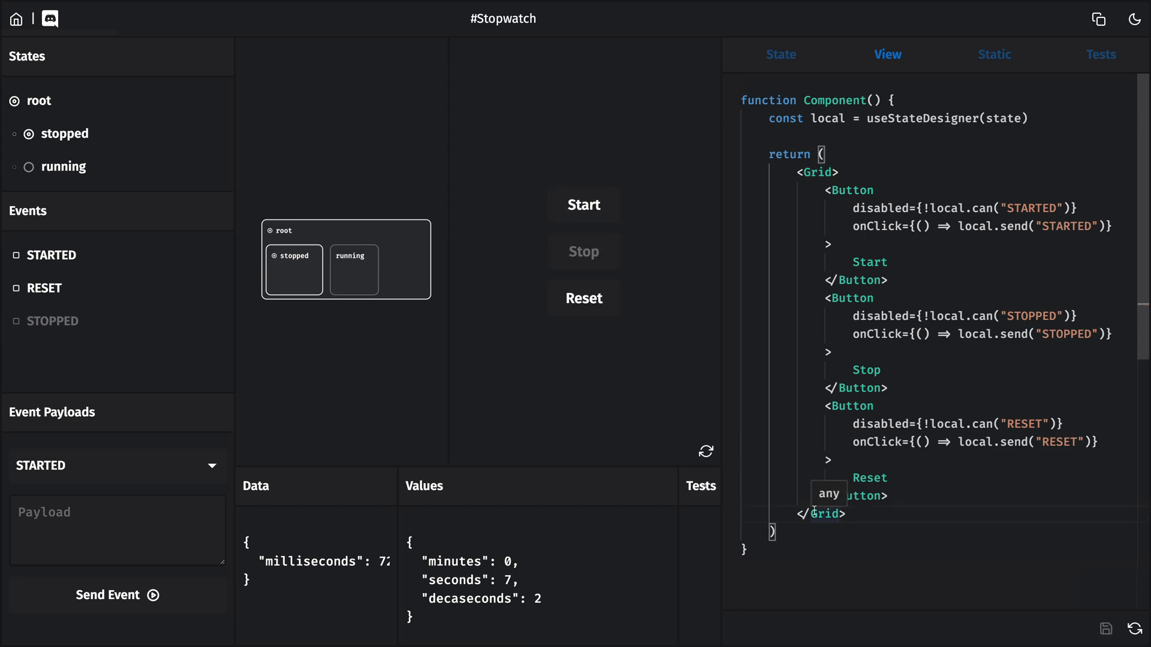
pyautogui.write('</Heading>')
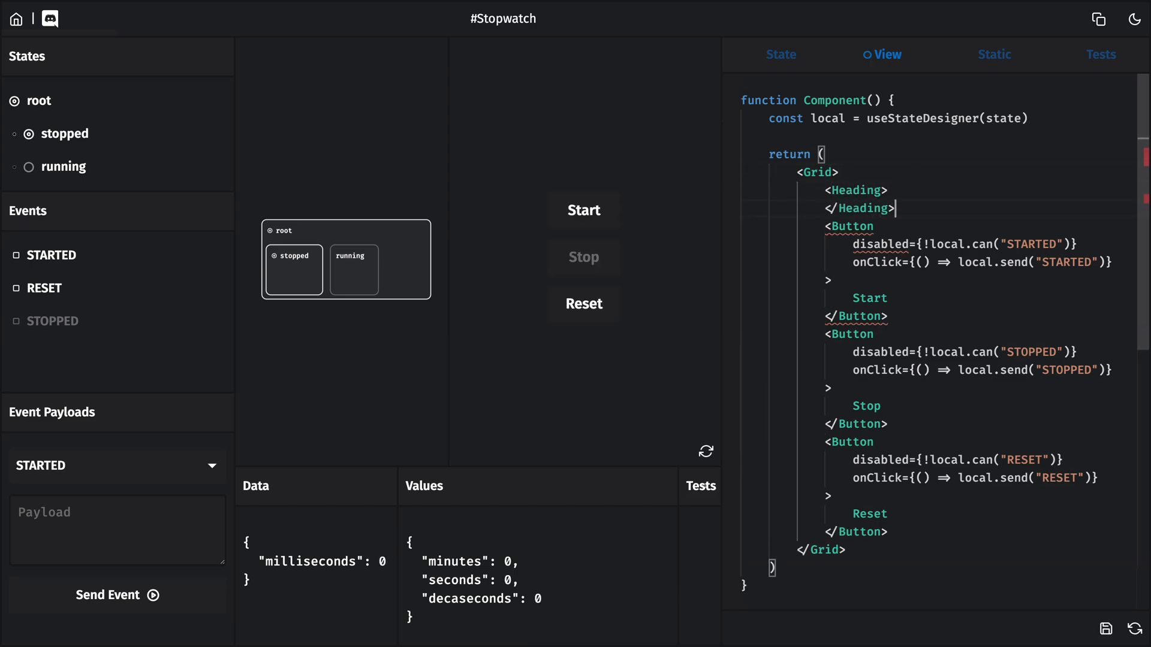
pyautogui.write('{local.values.seconds}.')
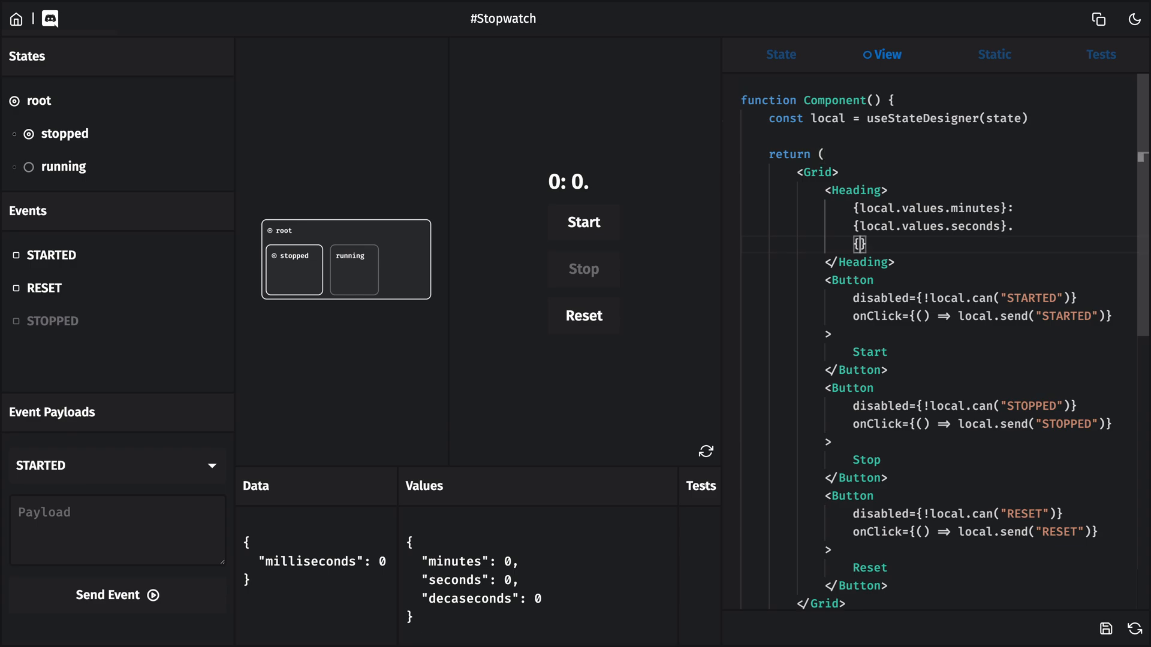
pyautogui.write('local.values.decaseconds')
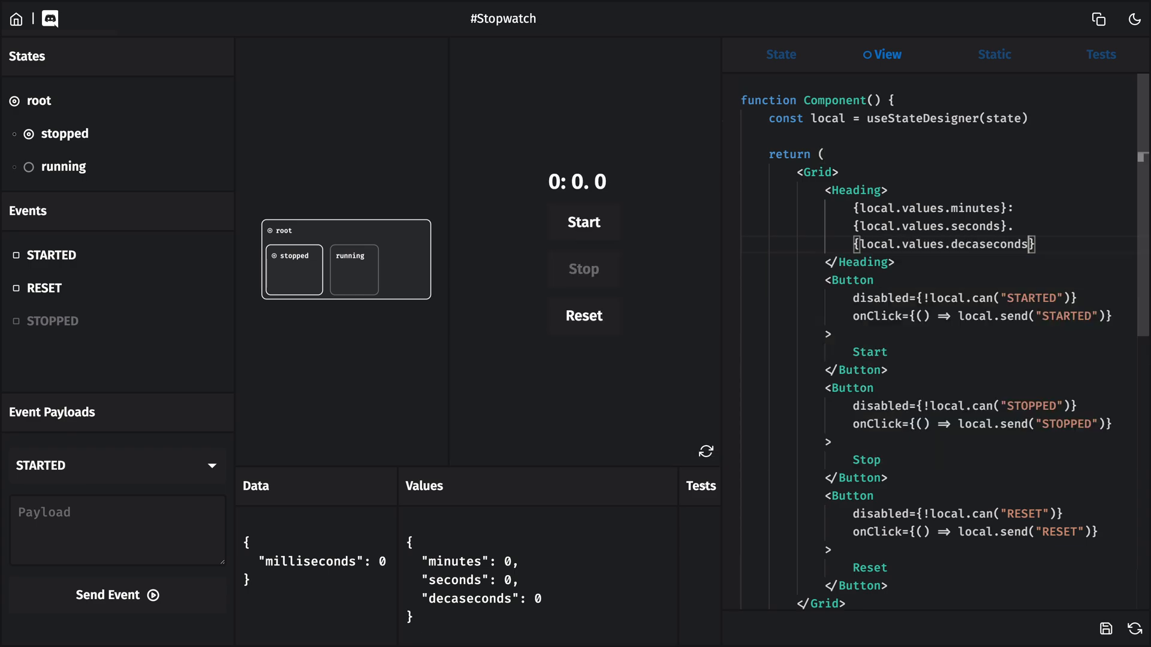
pyautogui.moveTo(571, 217)
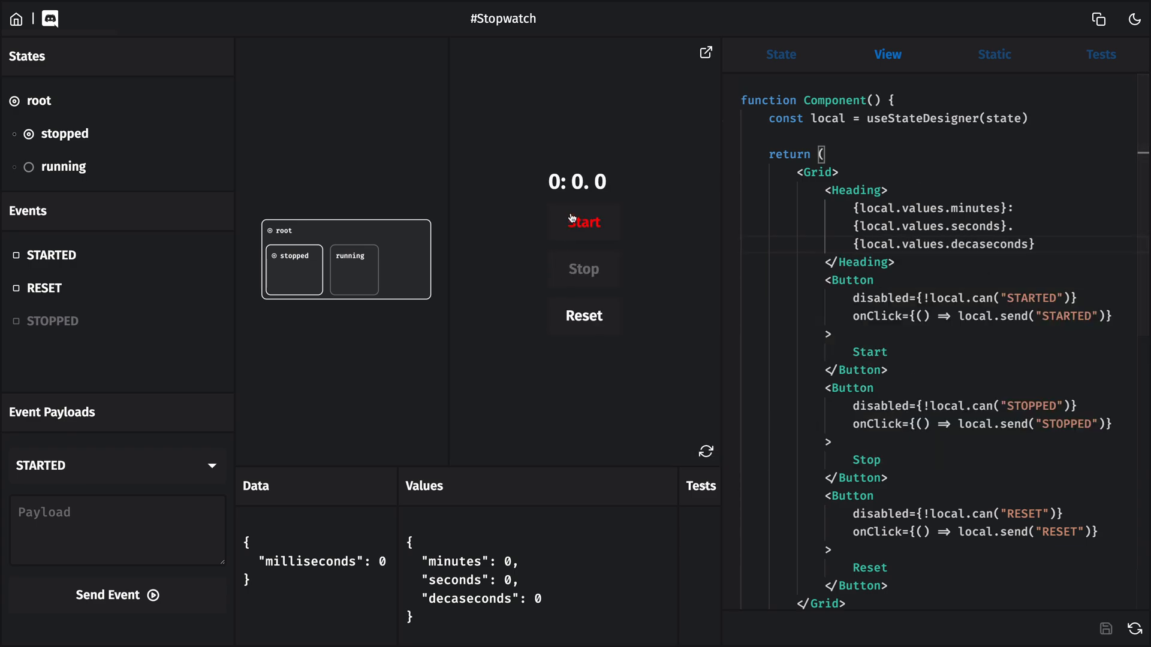
pyautogui.click(584, 223)
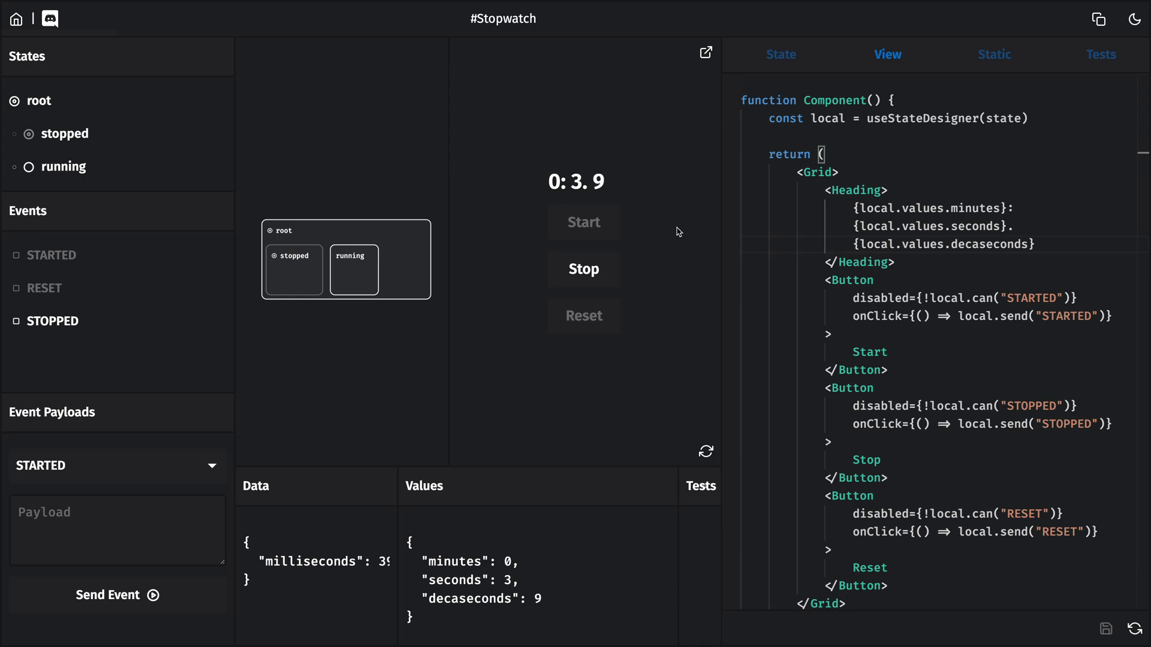
# Step: Zero-pad seconds to 2 digits in a monospace heading, test Start, and reset to 0:00.0
pyautogui.click(584, 269)
pyautogui.write('_.padStart(')
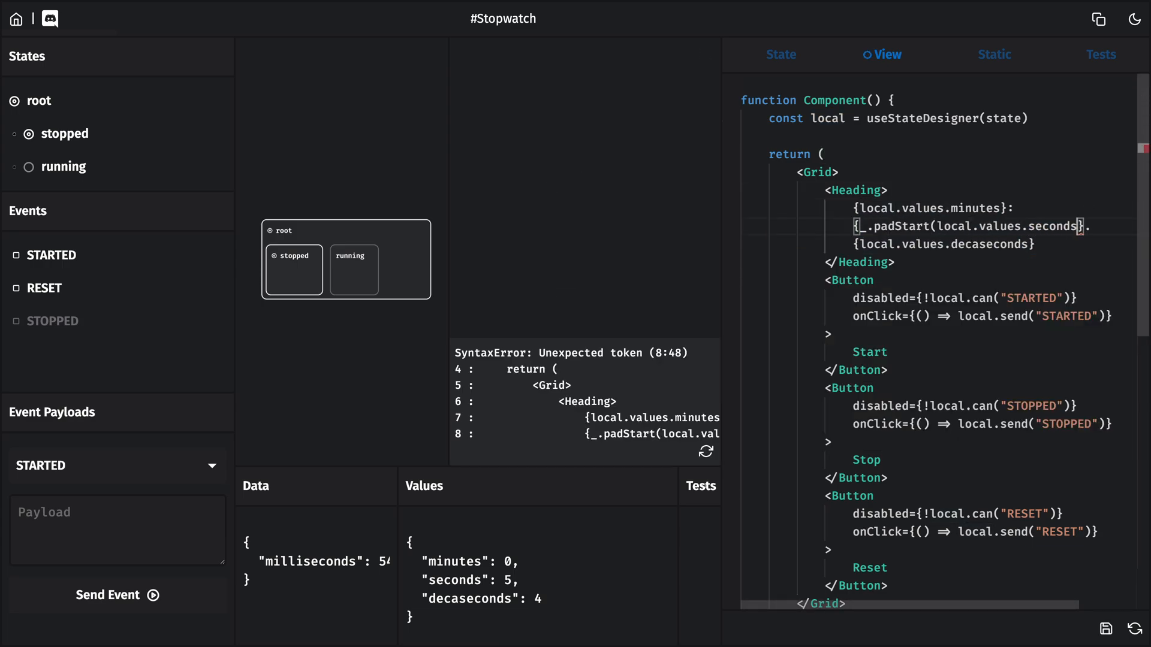
pyautogui.write(', 2, "0")')
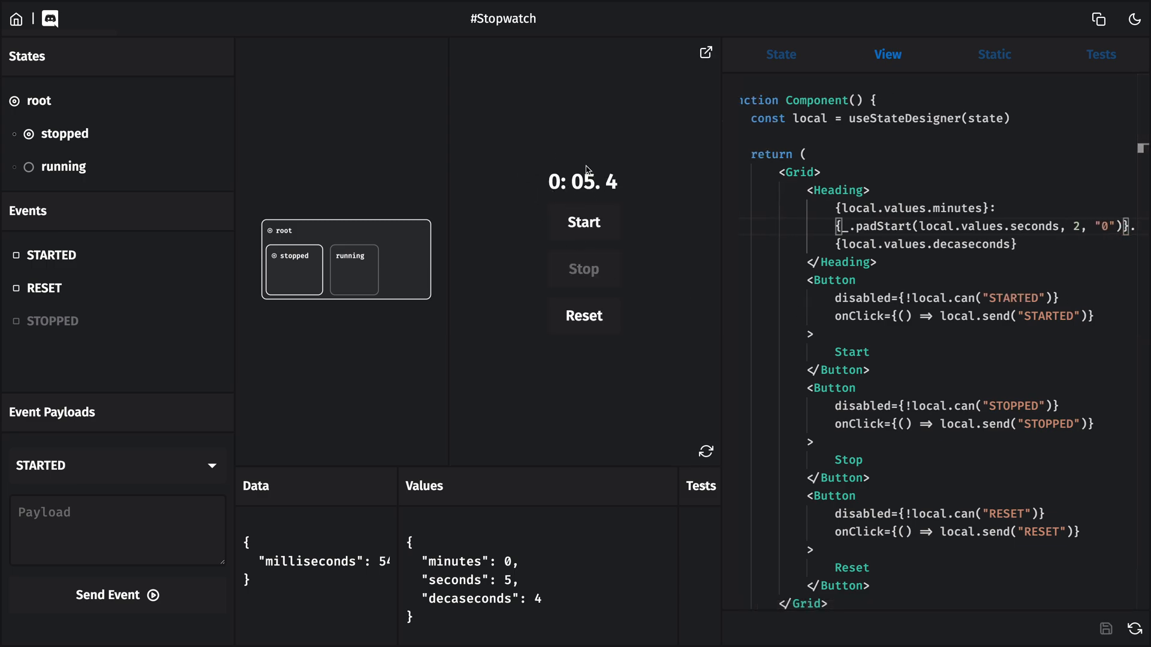
pyautogui.click(584, 223)
pyautogui.write(' sx={{fontFamily: "mono')
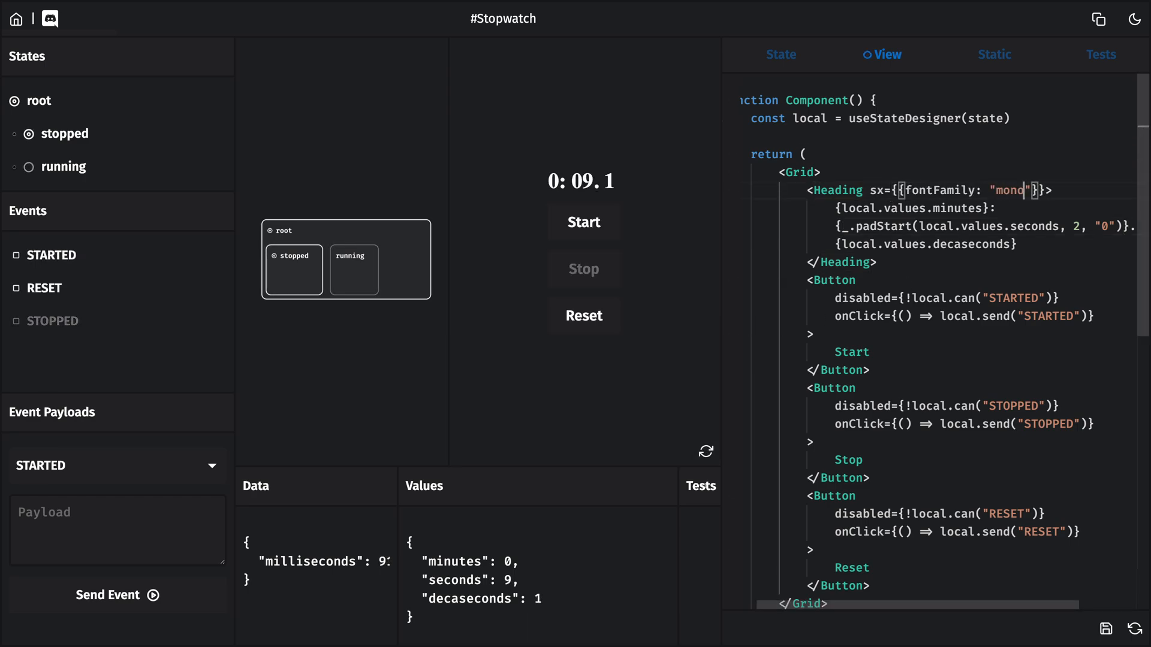
pyautogui.write('<sm')
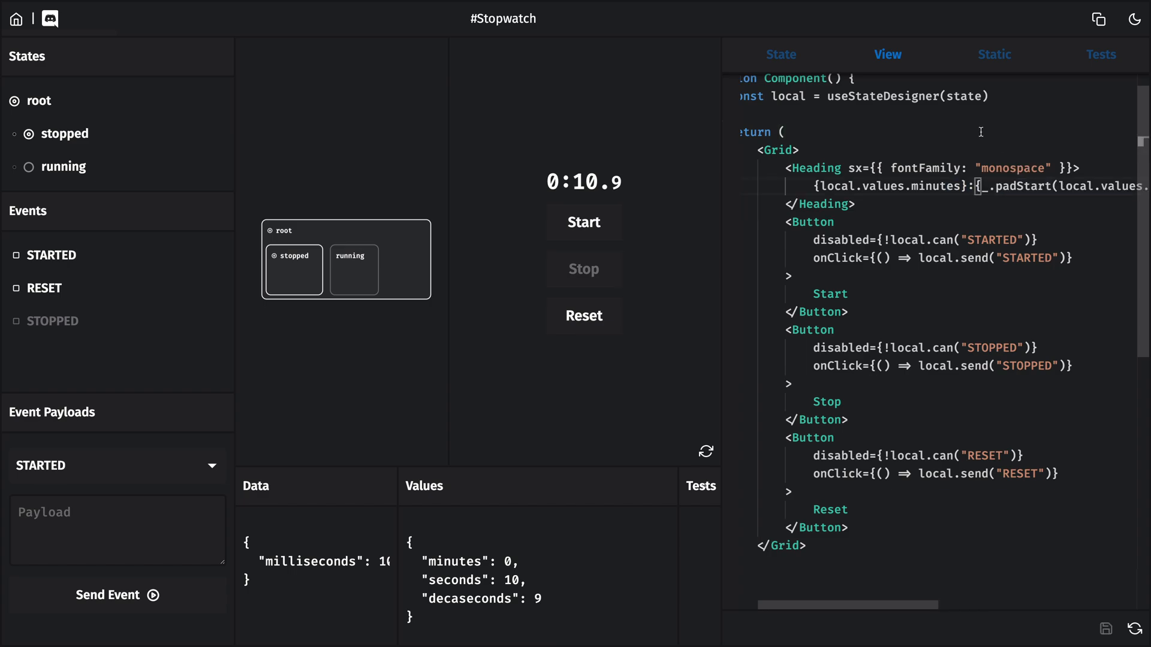
pyautogui.click(584, 223)
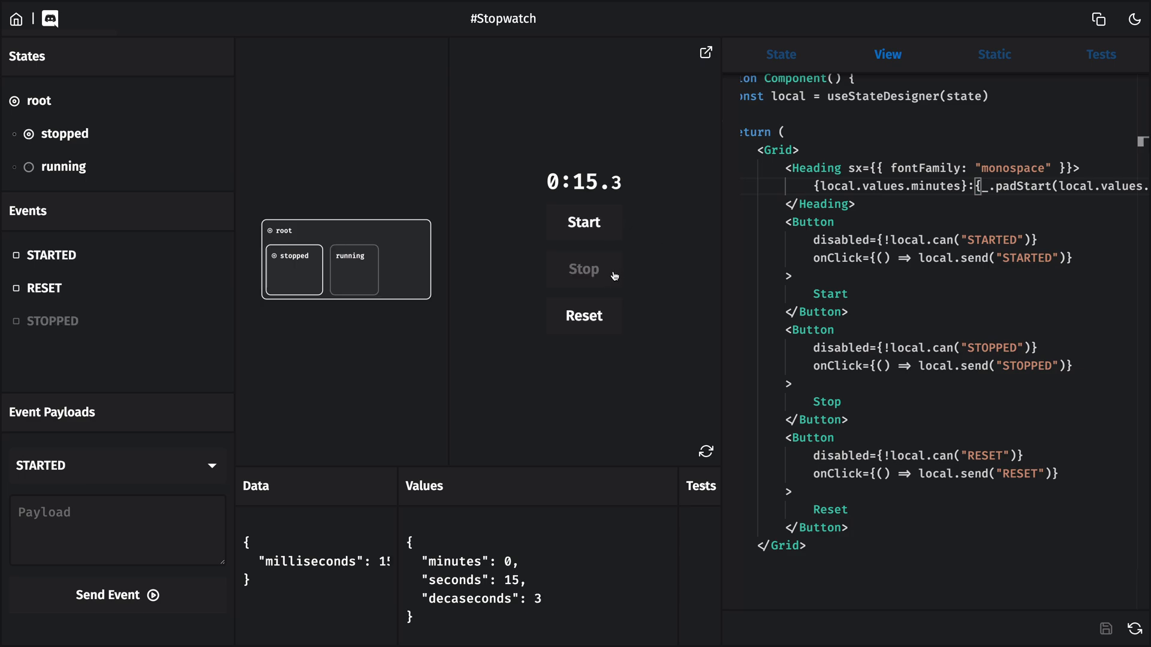
pyautogui.click(584, 317)
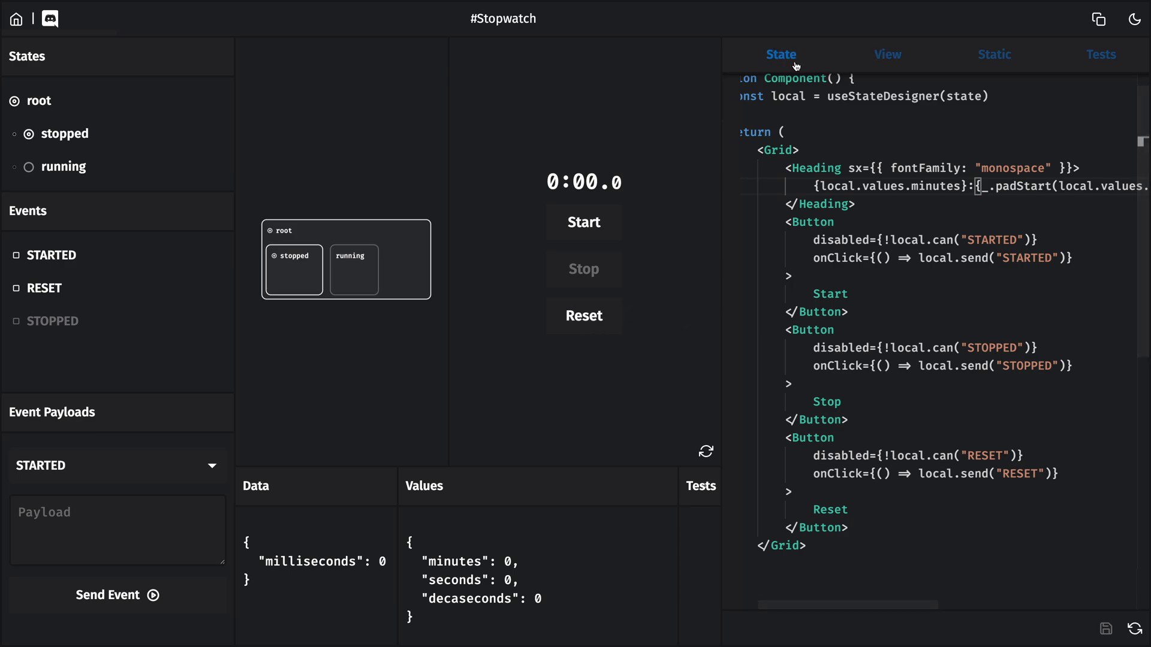
# Step: Nest states reset and paused inside stopped, with initial set to "reset"
pyautogui.click(781, 54)
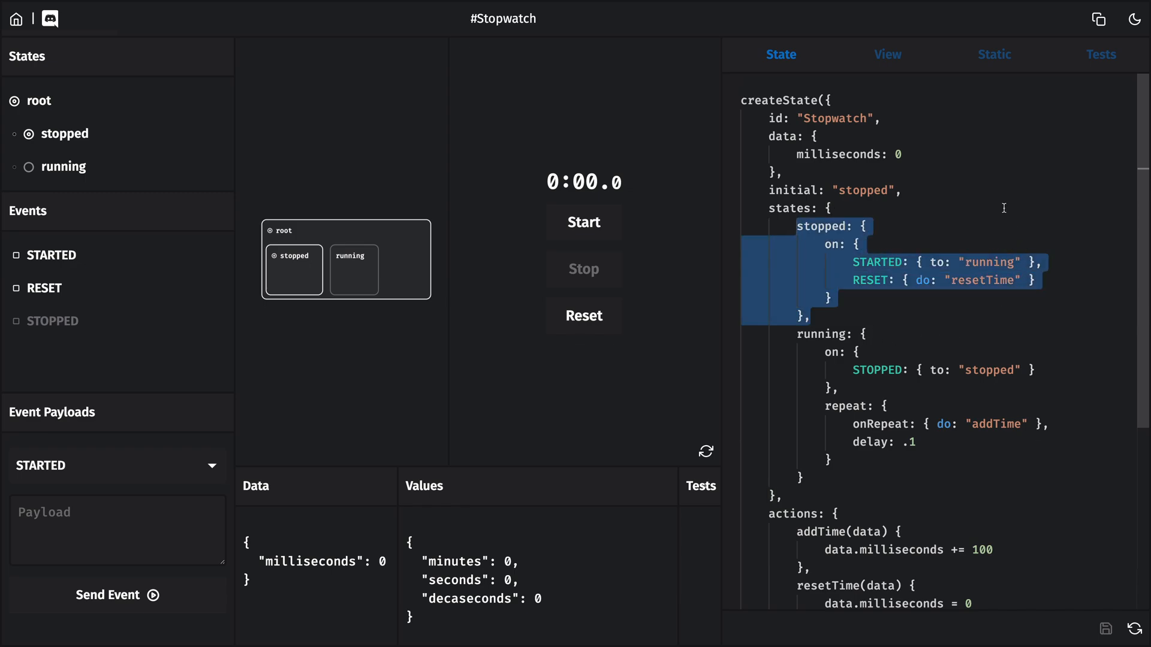
pyautogui.moveTo(957, 316)
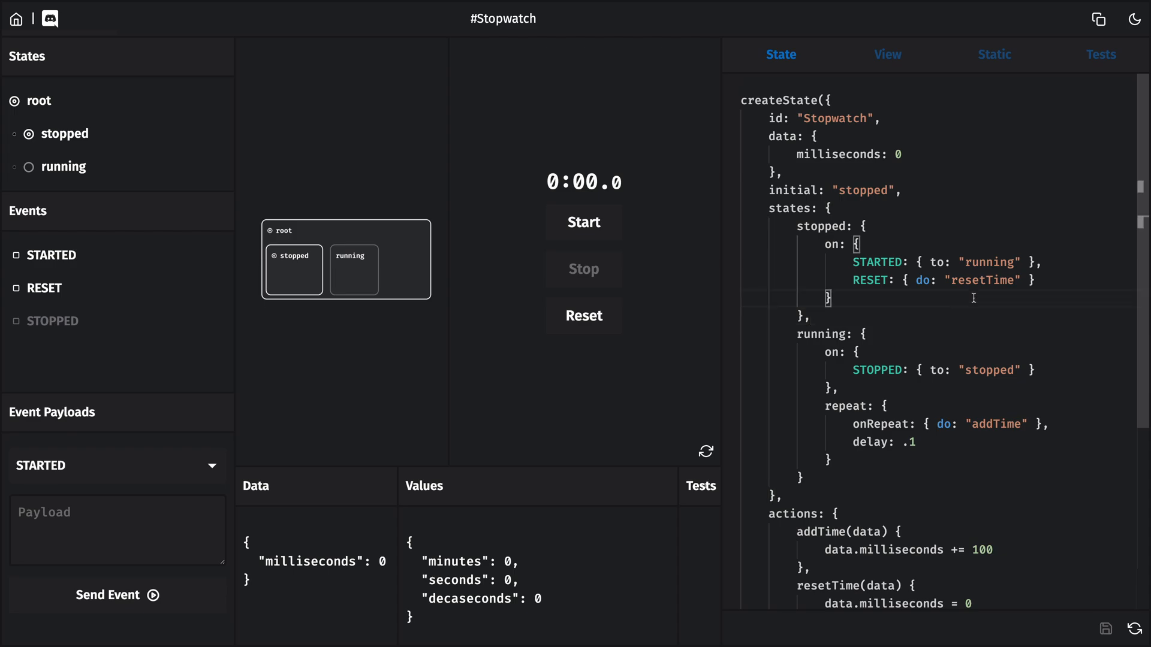
pyautogui.write('states: {')
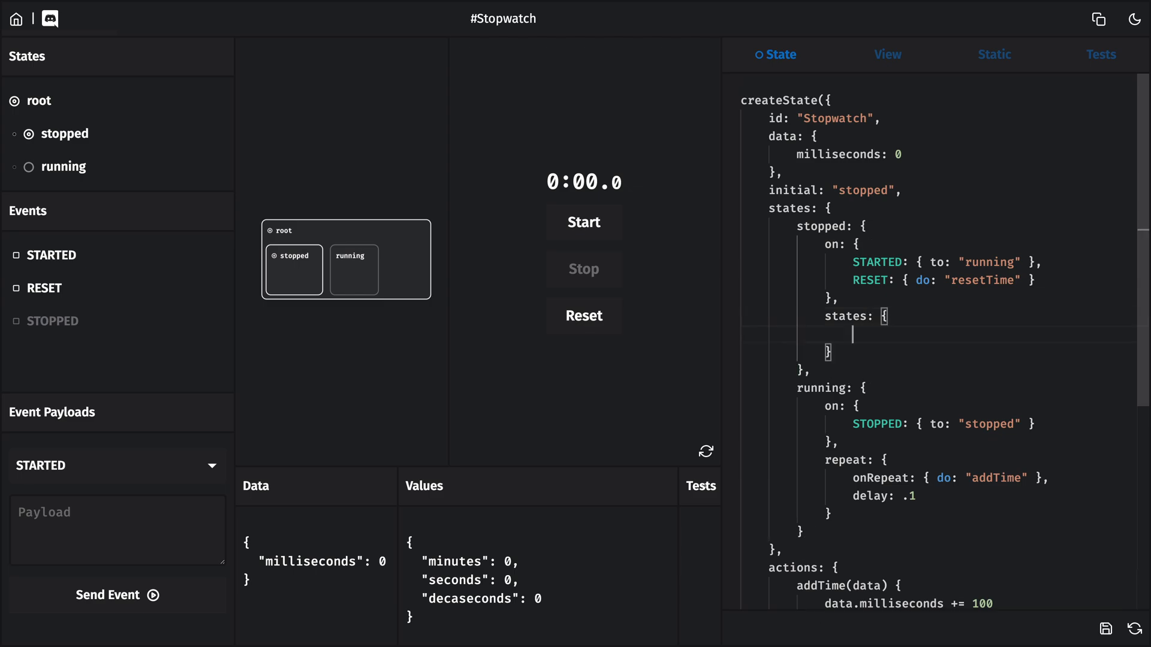
pyautogui.write('reset: {},')
pyautogui.write('o')
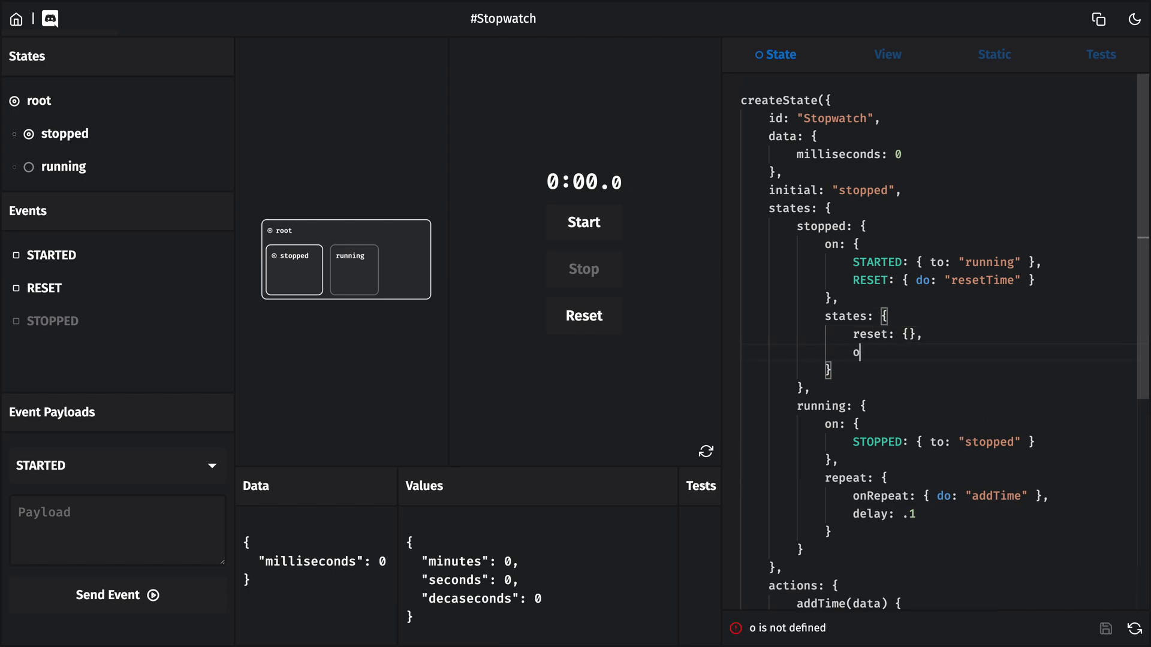
pyautogui.write('paused:')
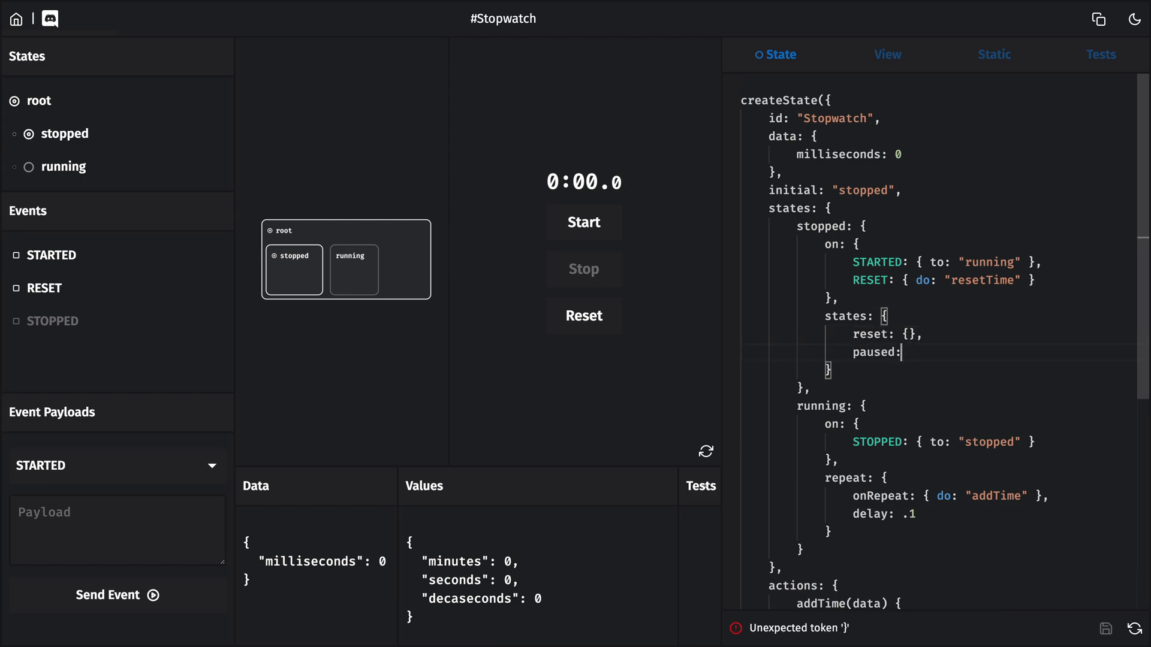
pyautogui.write('{}')
pyautogui.write('i')
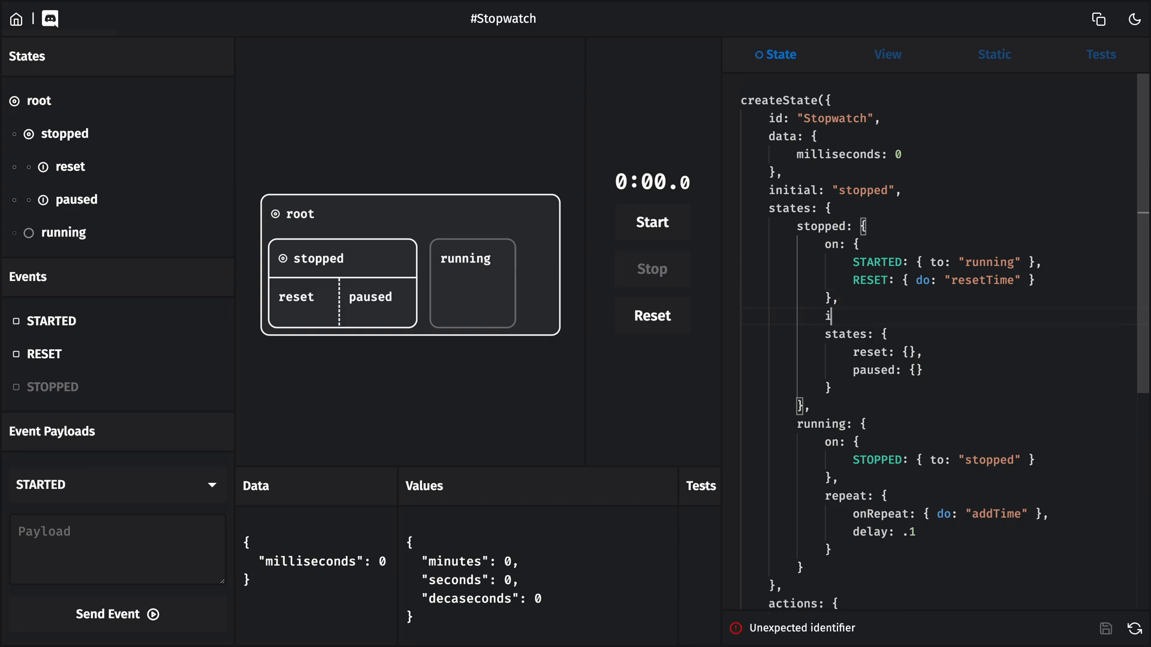
pyautogui.write('nitial: ""')
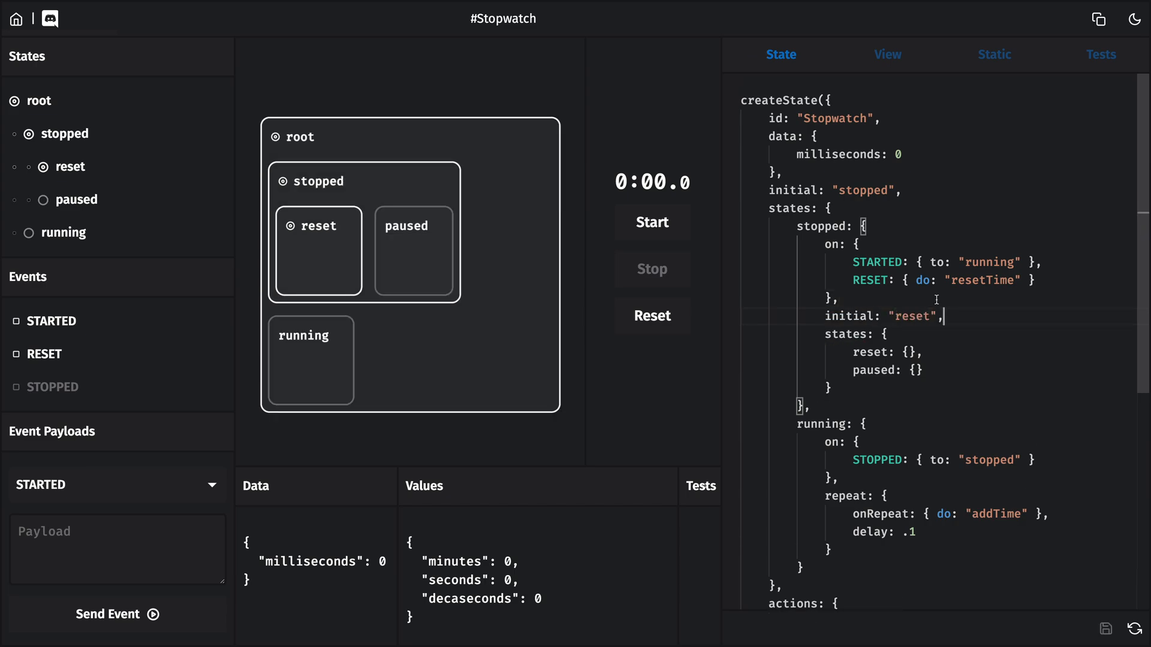
pyautogui.moveTo(616, 547)
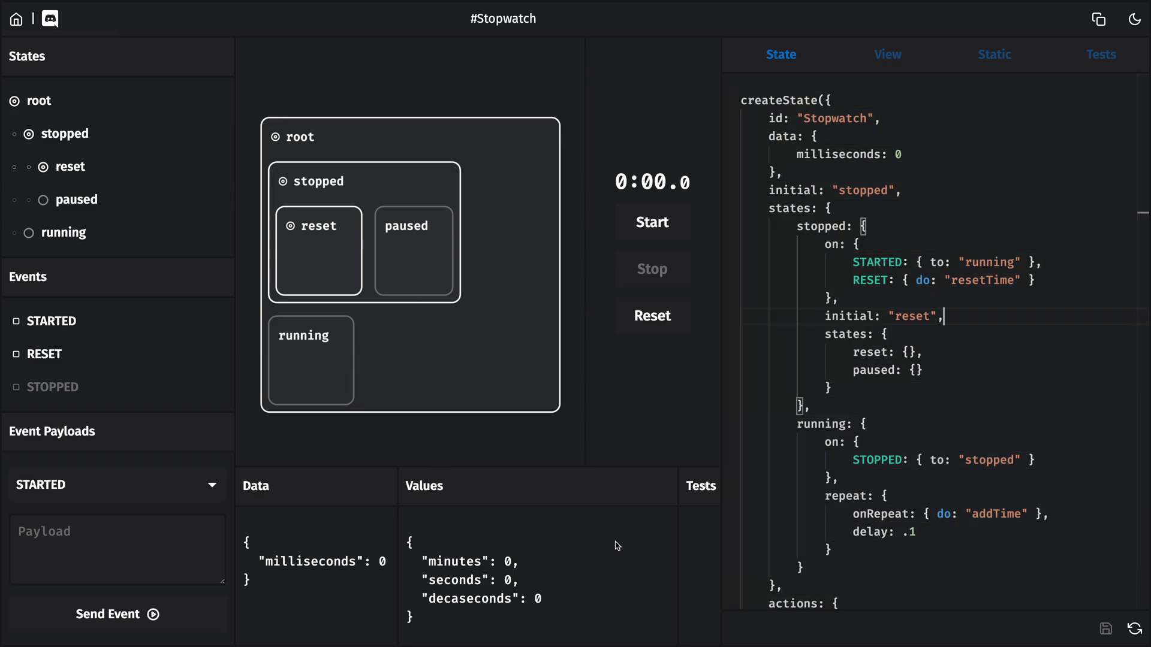
# Step: Route STOPPED to paused with RESET returning to reset, then test Start/Stop/Reset leaving it paused at 0:03.9
pyautogui.write('pau')
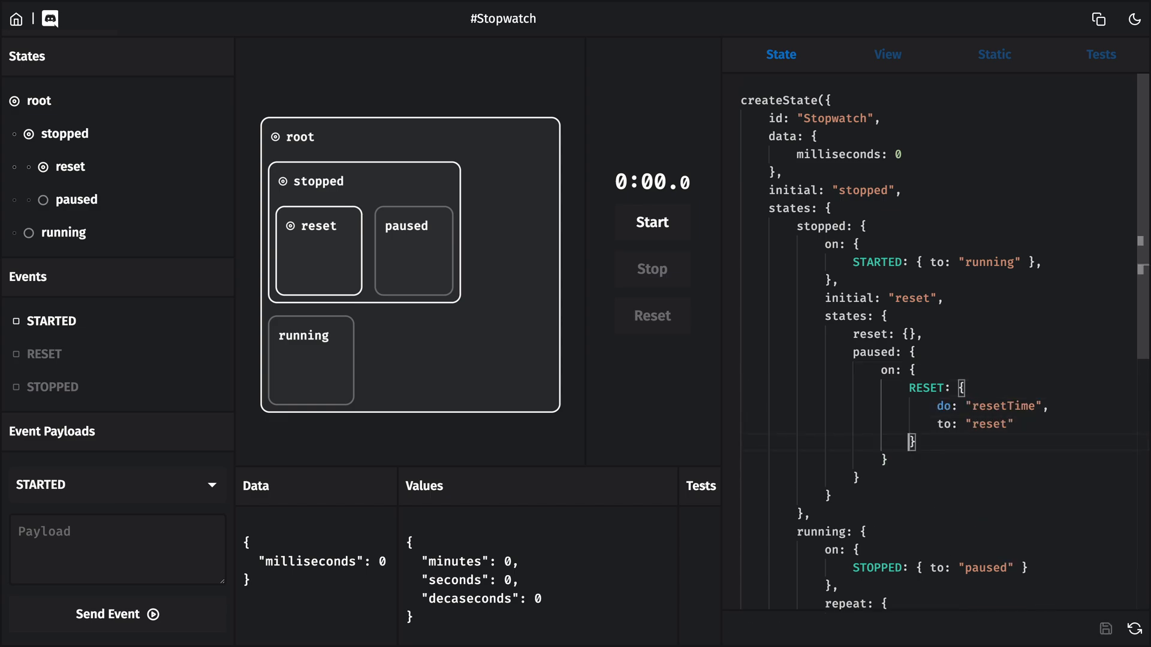
pyautogui.click(652, 223)
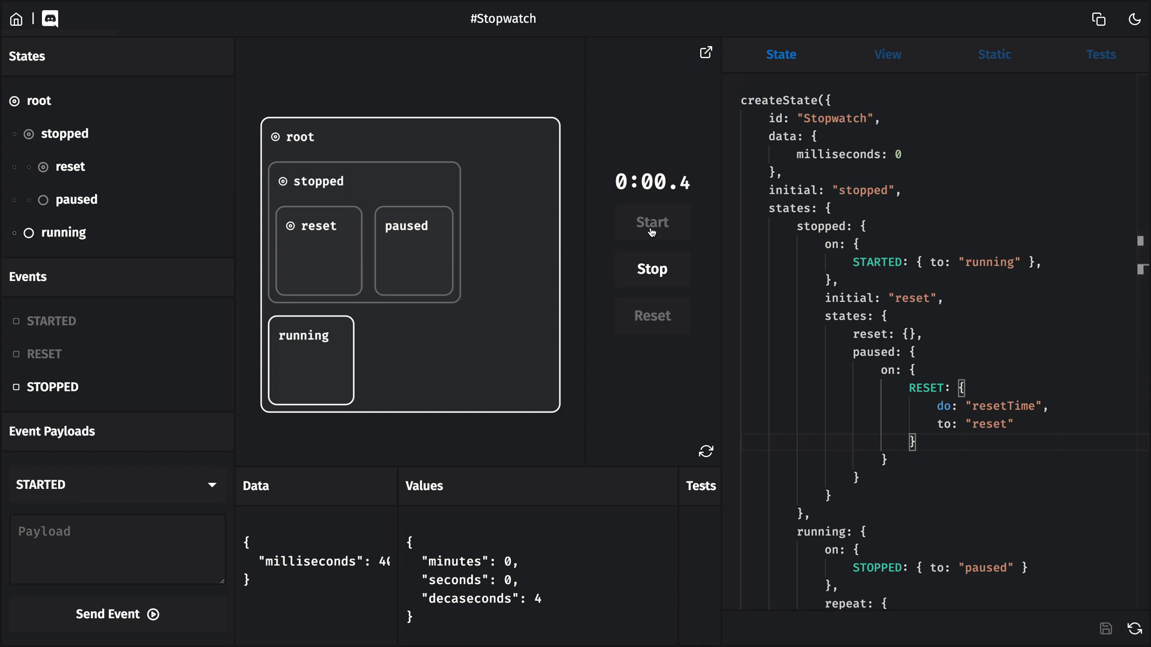
pyautogui.click(652, 269)
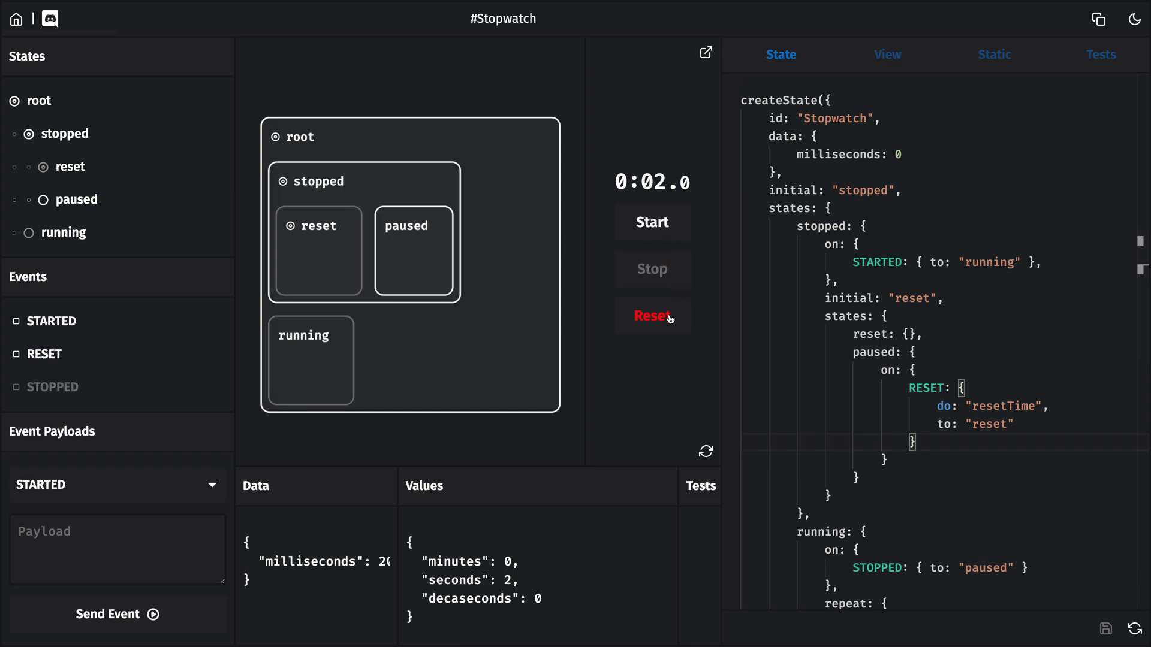
pyautogui.click(652, 315)
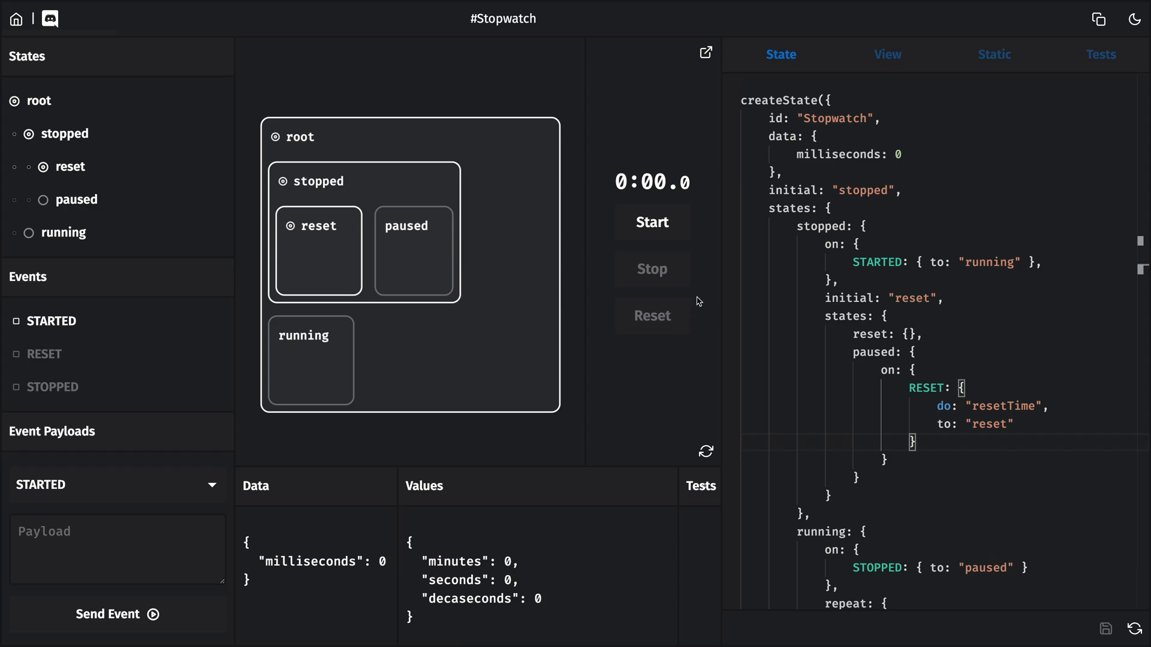
pyautogui.moveTo(697, 235)
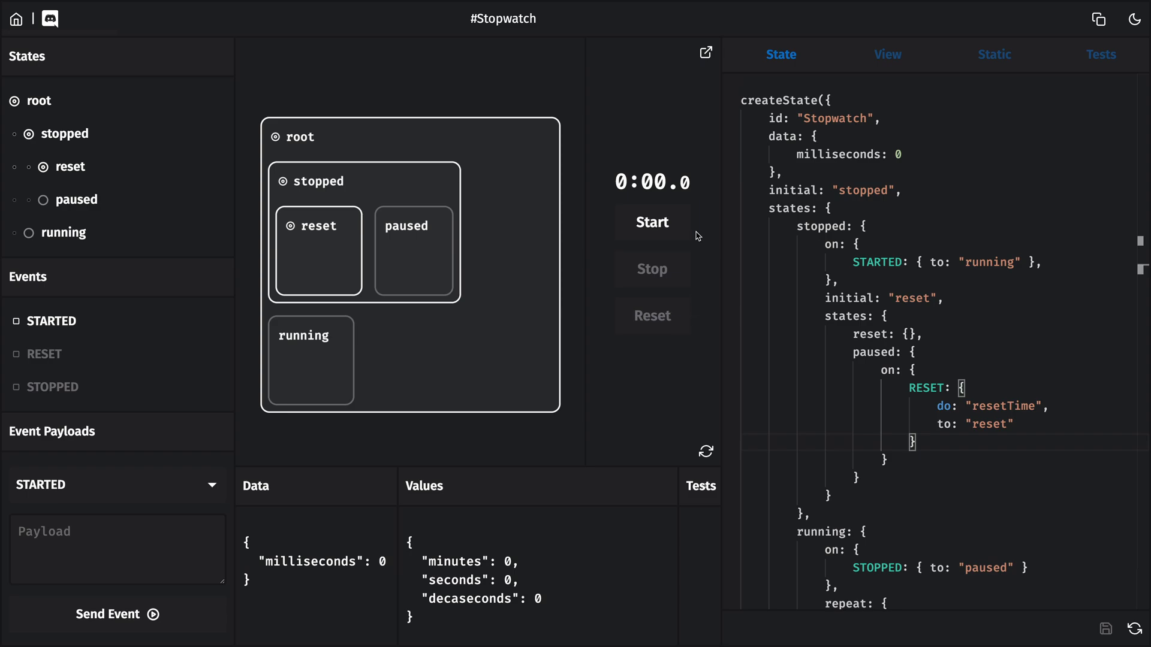
pyautogui.click(652, 223)
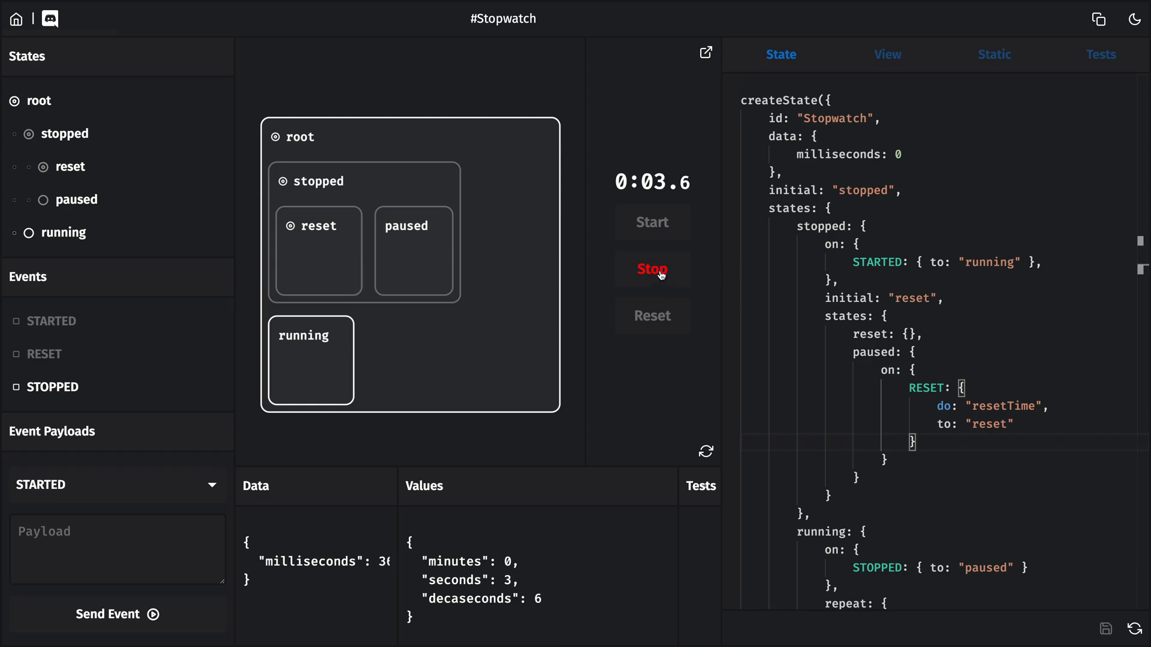
pyautogui.click(652, 268)
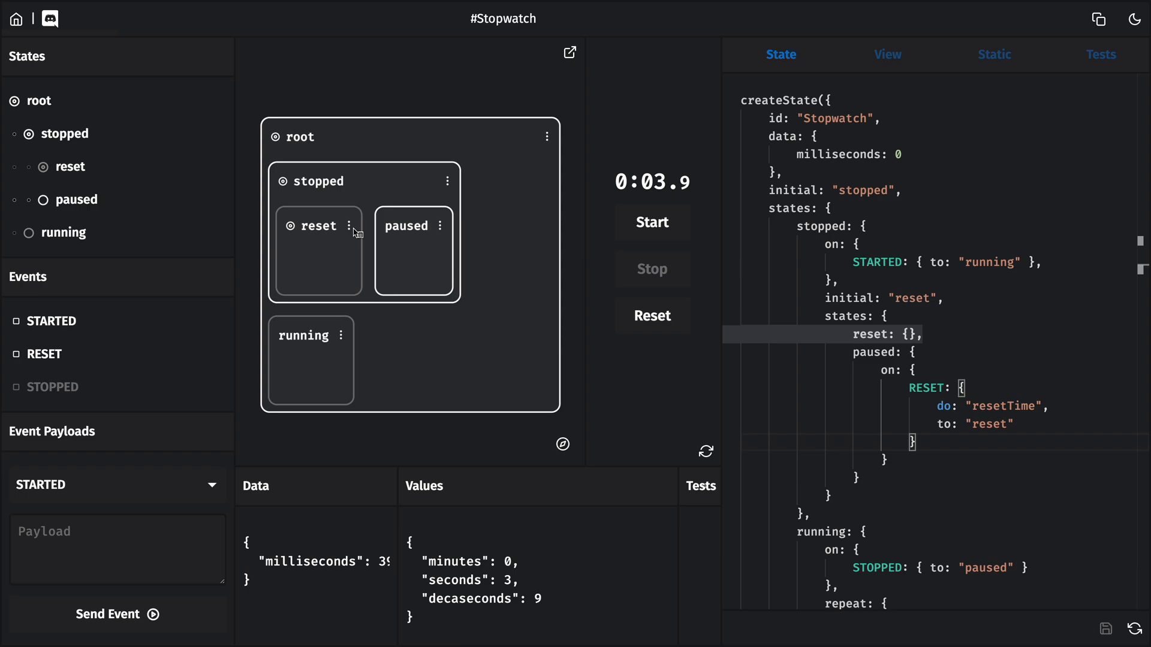
# Step: Force the machine into the reset substate from its state menu; timer still shows 0:03.9
pyautogui.click(347, 226)
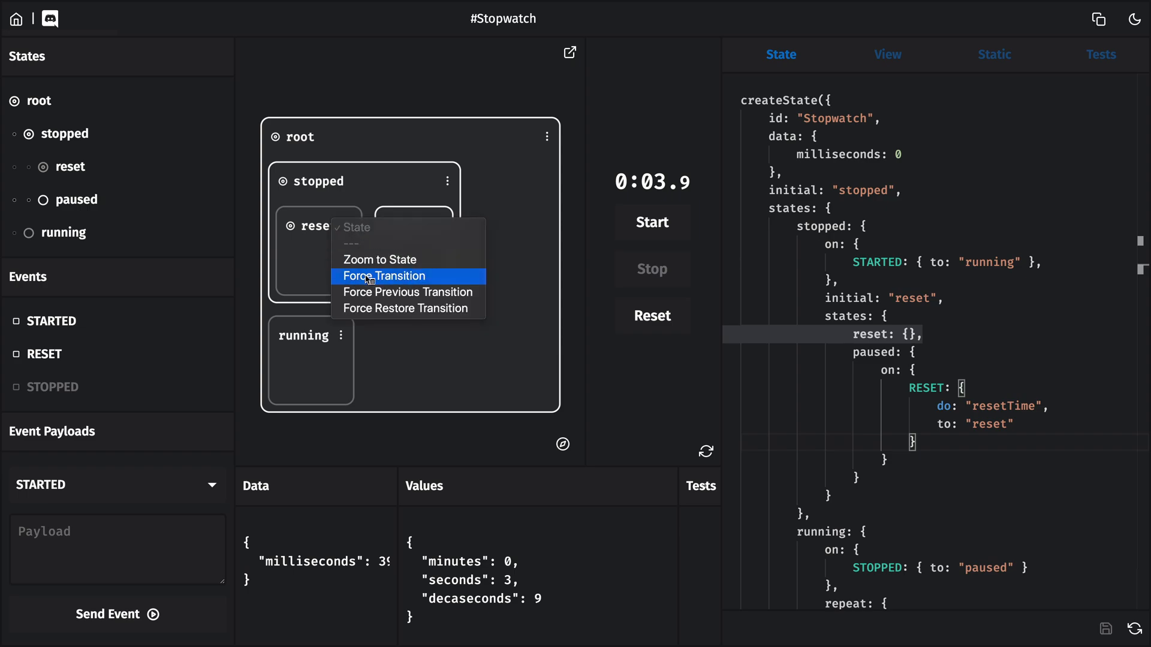
pyautogui.click(384, 276)
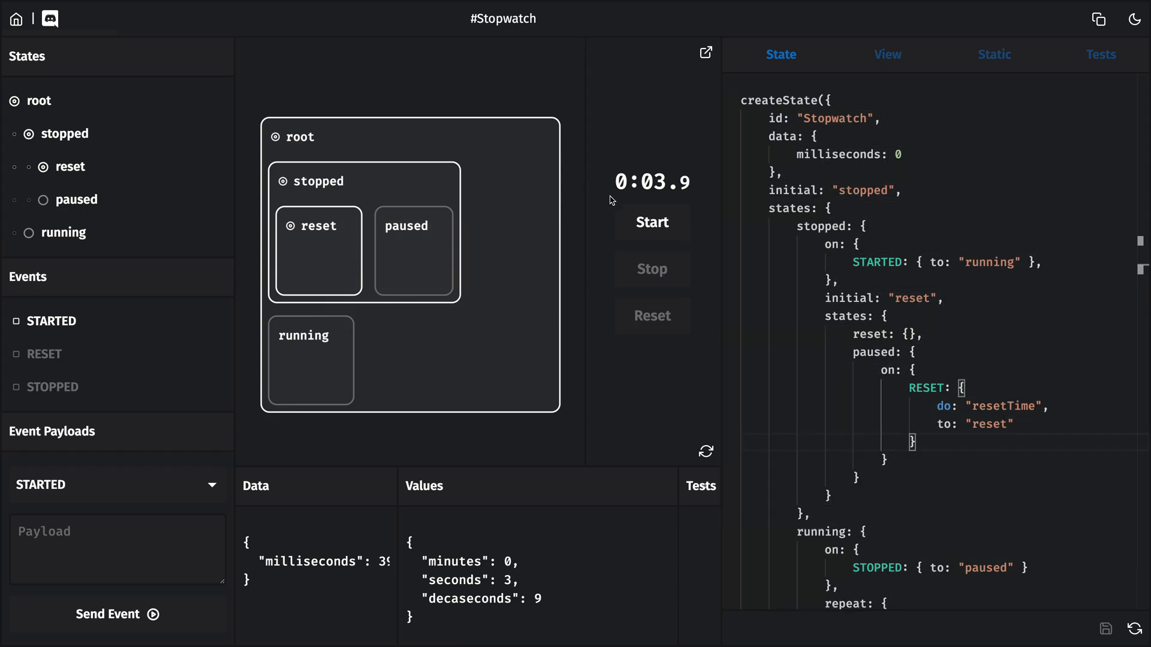
pyautogui.moveTo(671, 174)
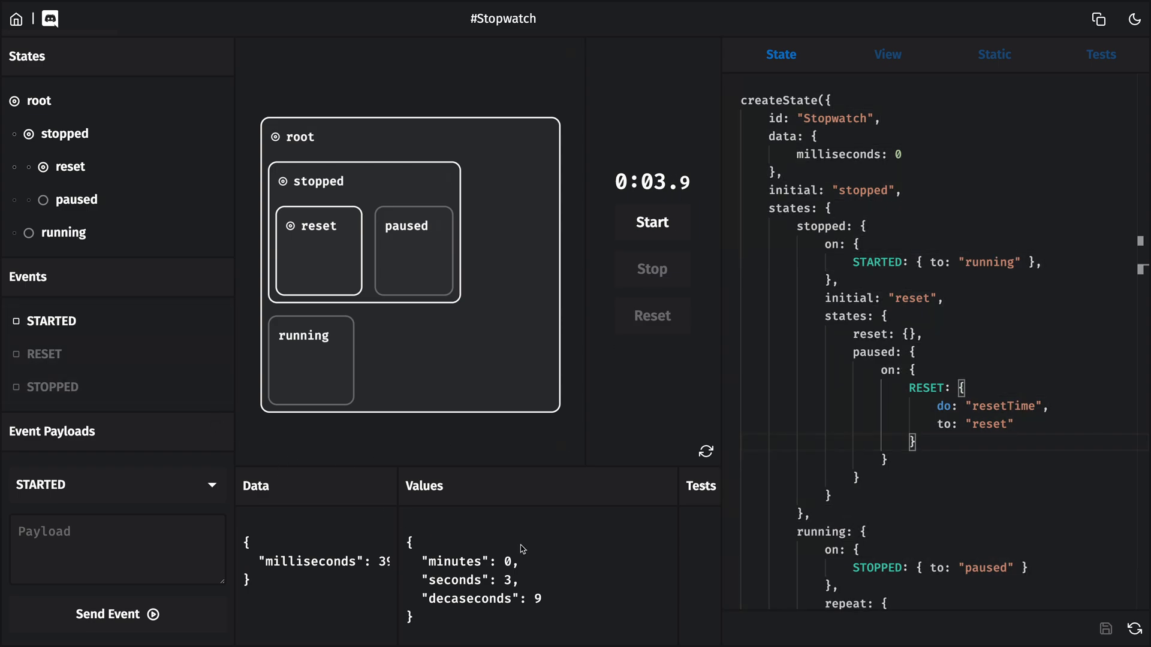
pyautogui.moveTo(972, 321)
pyautogui.write('onEnter: {')
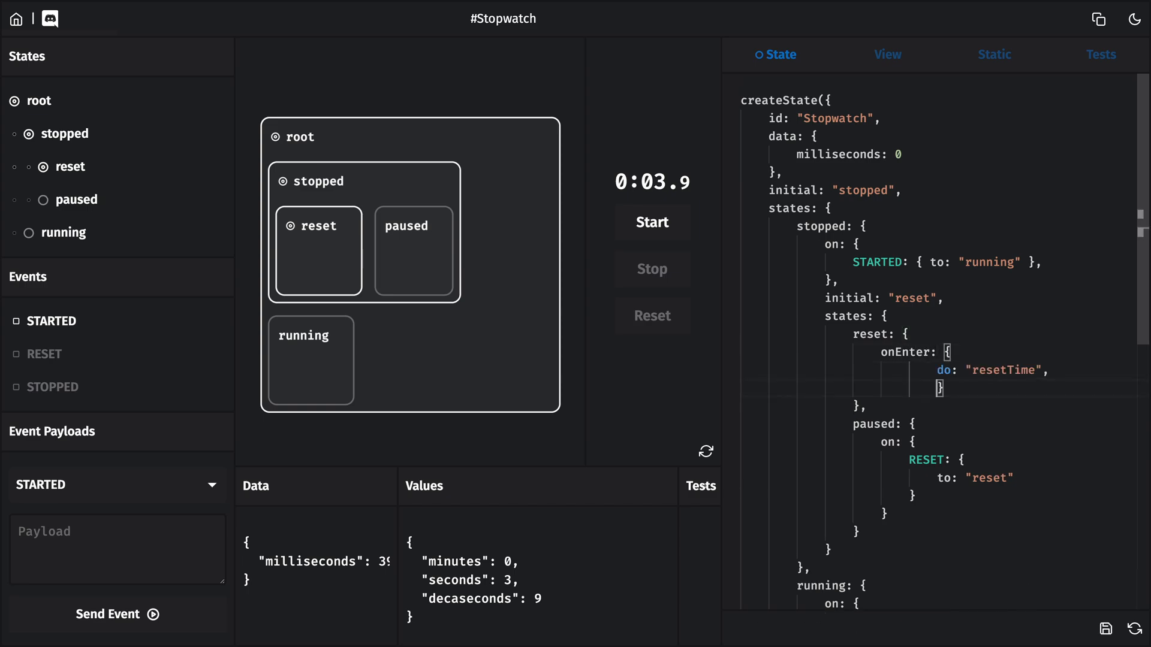
# Step: Apply the edited state code and start the stopwatch running from 0:00.0
pyautogui.click(652, 223)
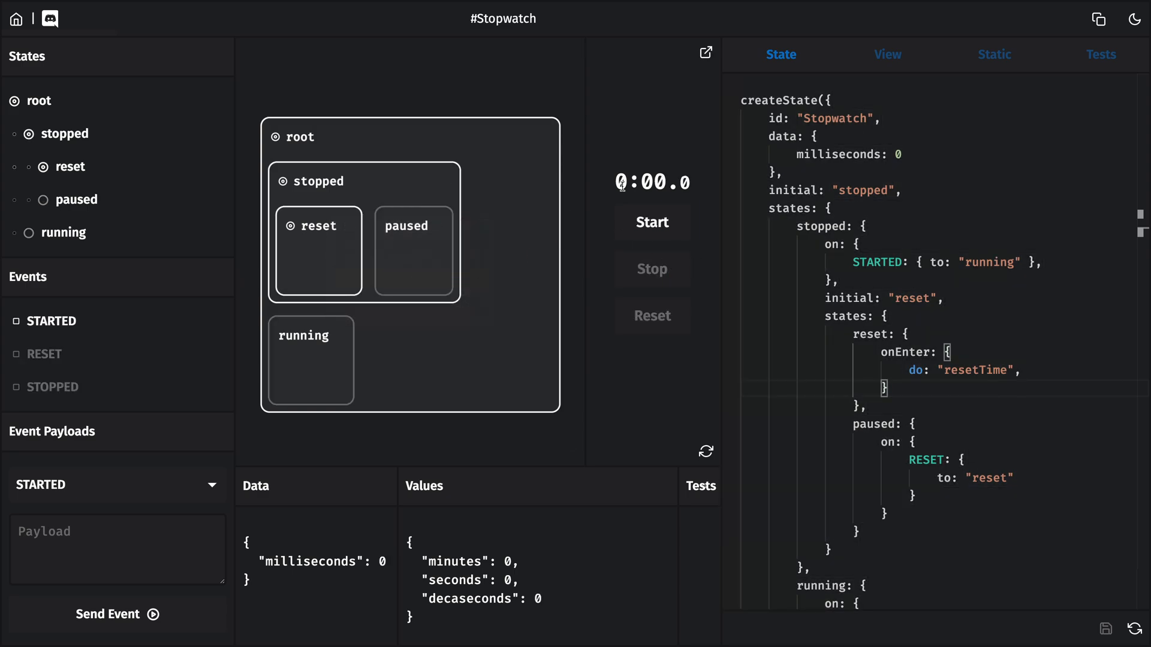
pyautogui.click(652, 221)
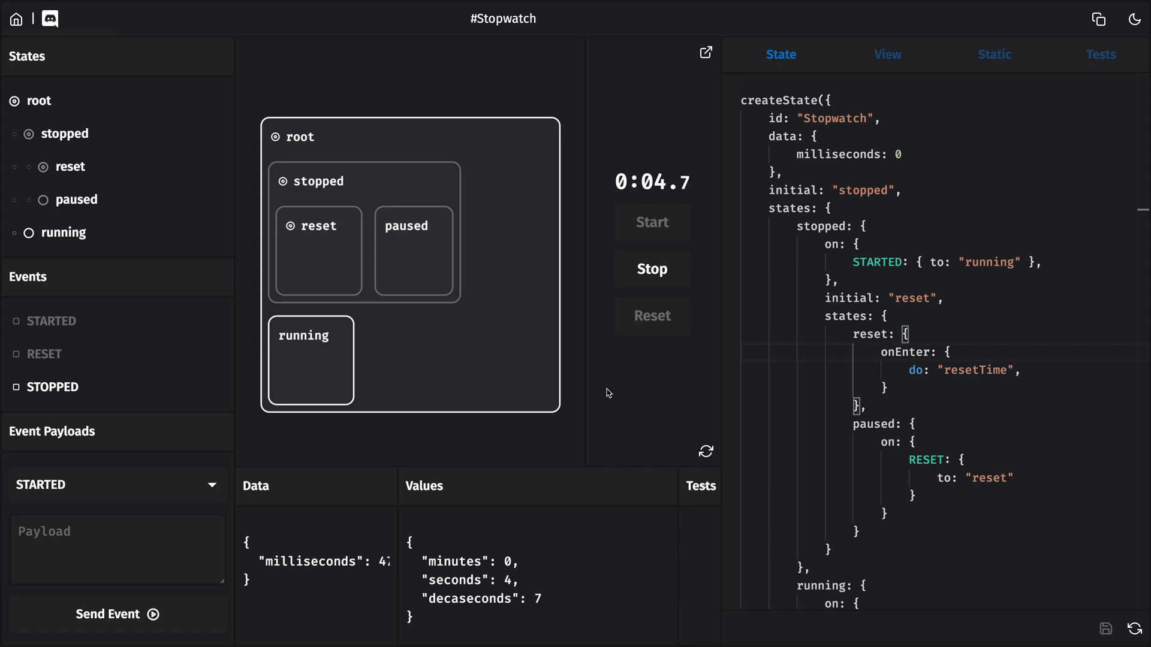
pyautogui.moveTo(395, 504)
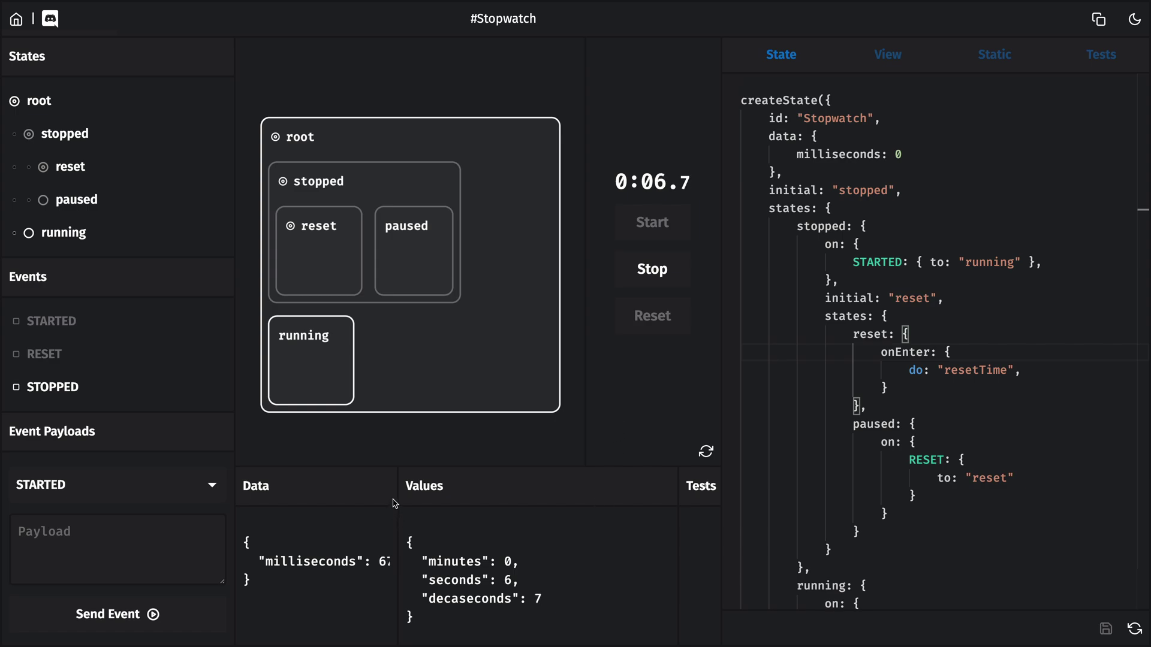